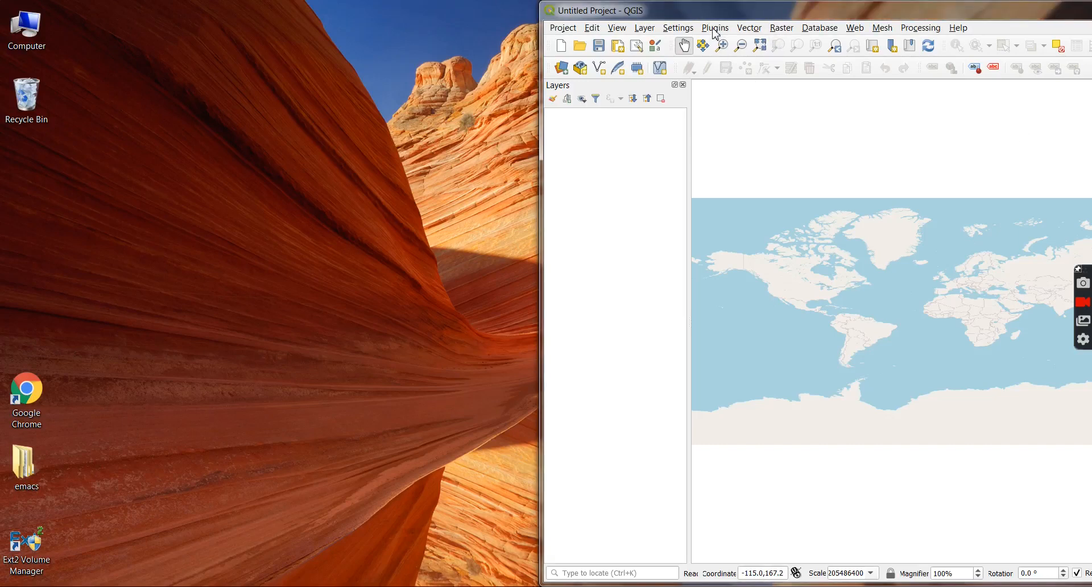
{"action": "mouse_move", "coordinate": [702, 44]}
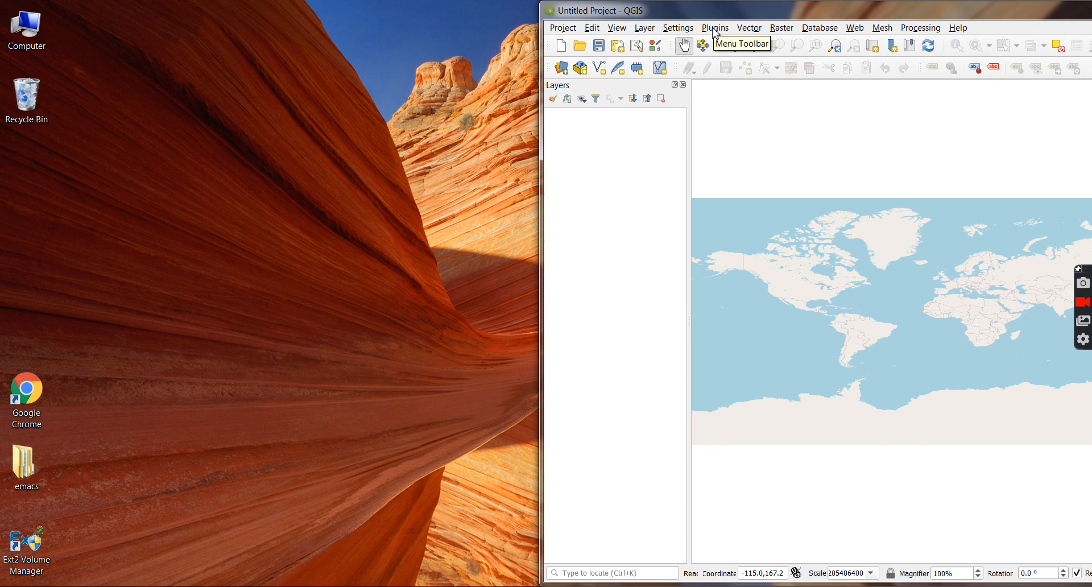
Open the Plugins menu to reveal the Azenqos > Azenqos Log entry
{"action": "left_click", "coordinate": [714, 27]}
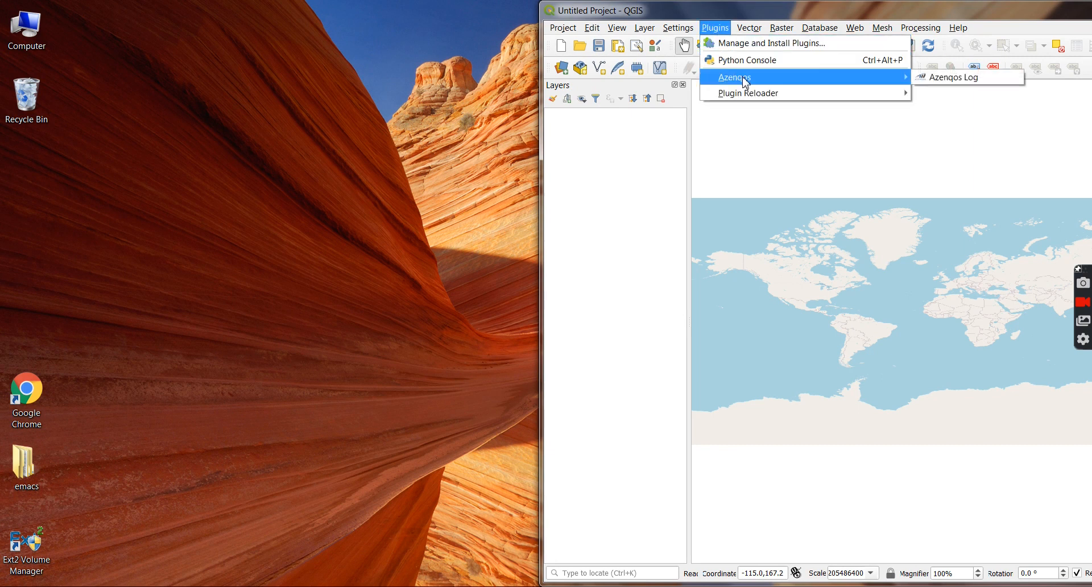
{"action": "mouse_move", "coordinate": [958, 77]}
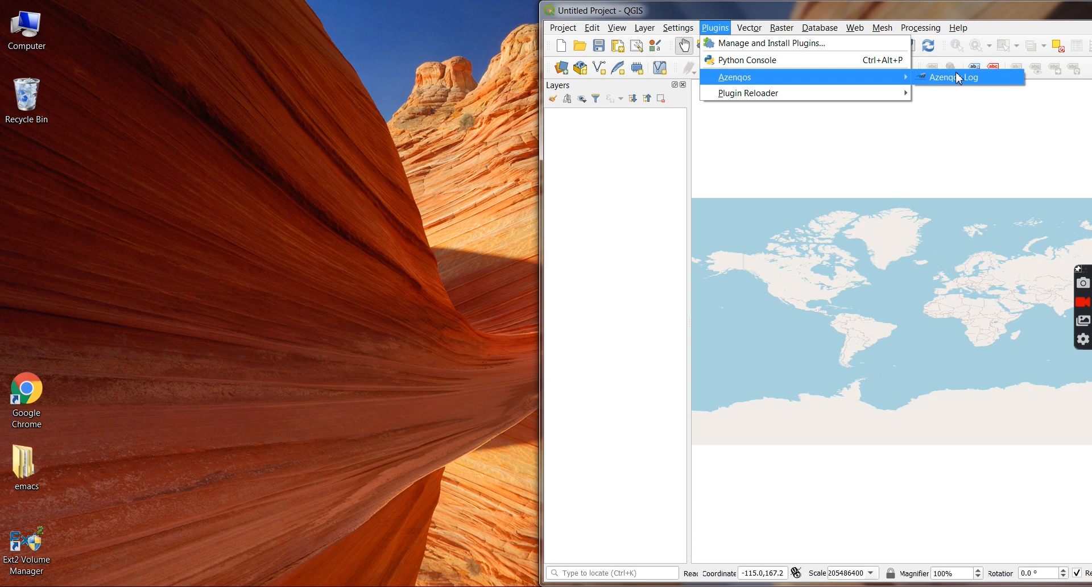
{"action": "left_click", "coordinate": [952, 77]}
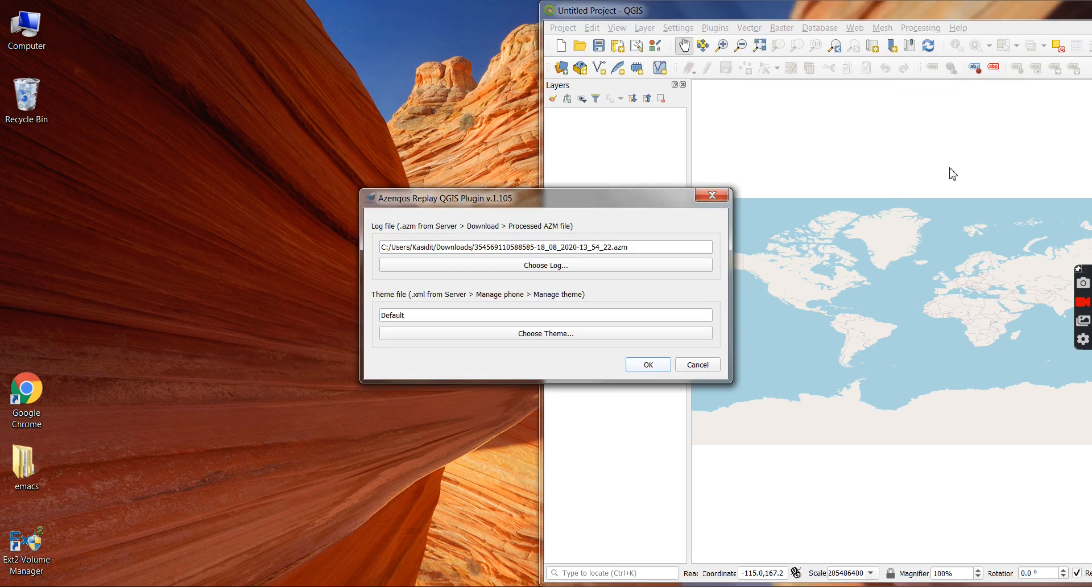
{"action": "mouse_move", "coordinate": [885, 259]}
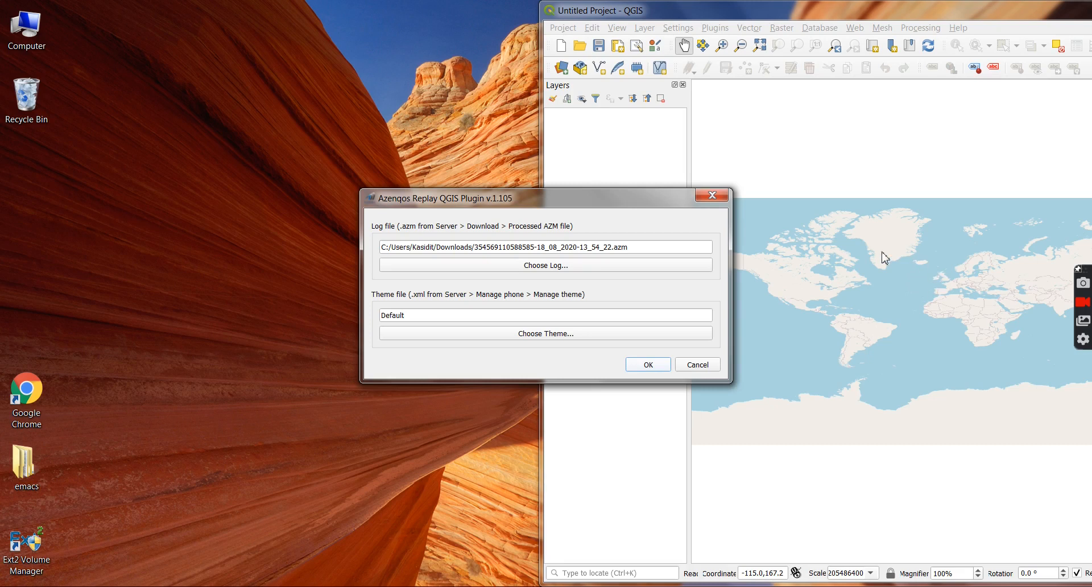
{"action": "mouse_move", "coordinate": [490, 264]}
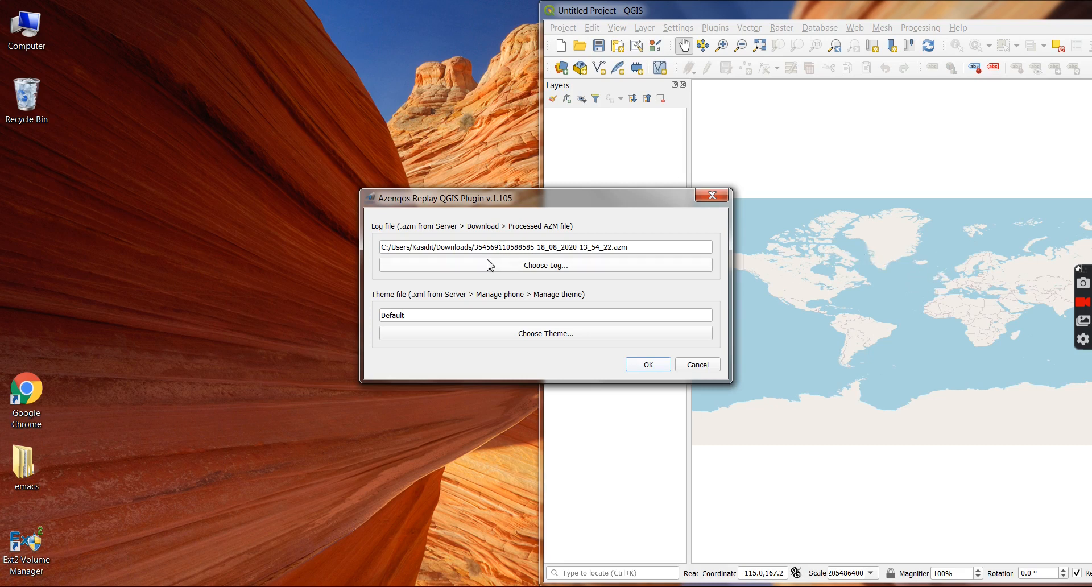
{"action": "left_click", "coordinate": [546, 264]}
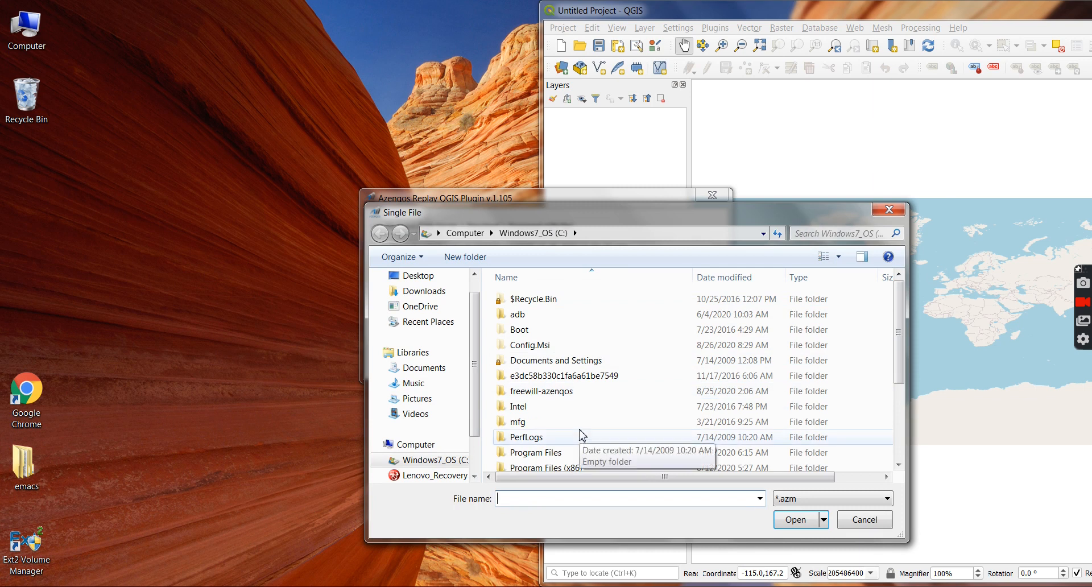
{"action": "left_click", "coordinate": [425, 291]}
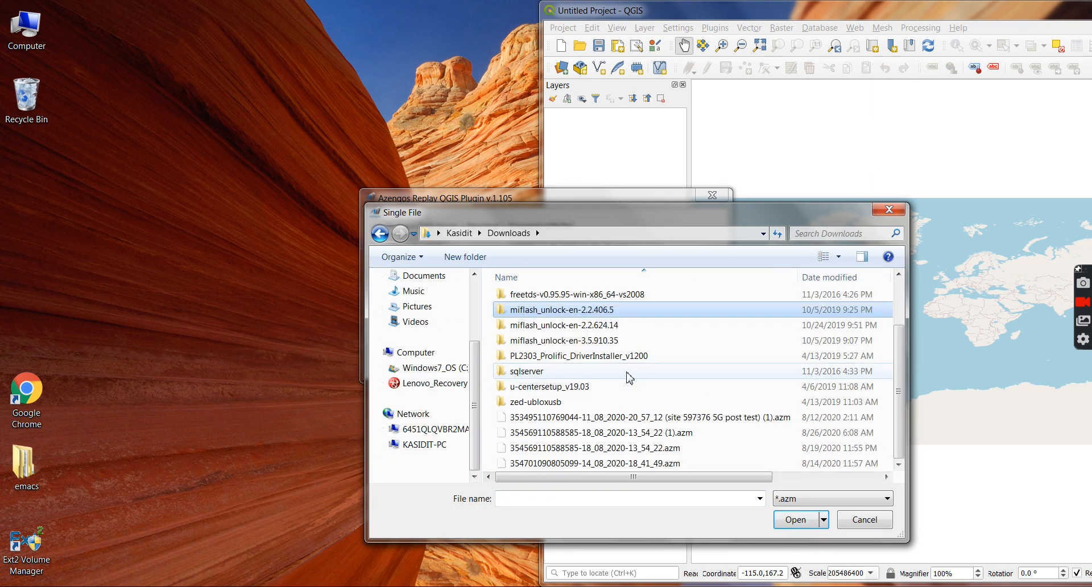
{"action": "left_click", "coordinate": [589, 448]}
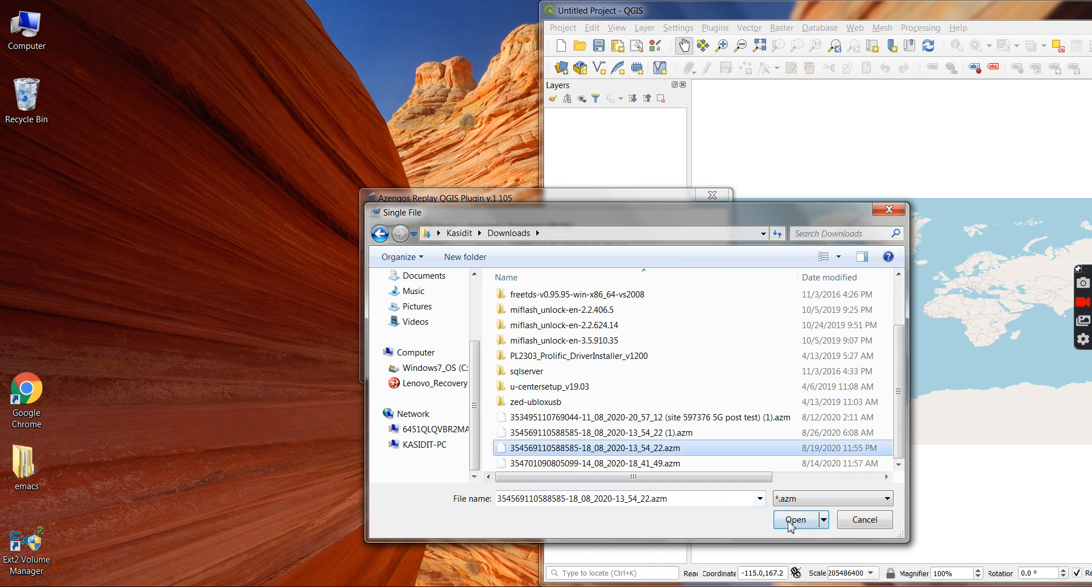
{"action": "left_click", "coordinate": [795, 520]}
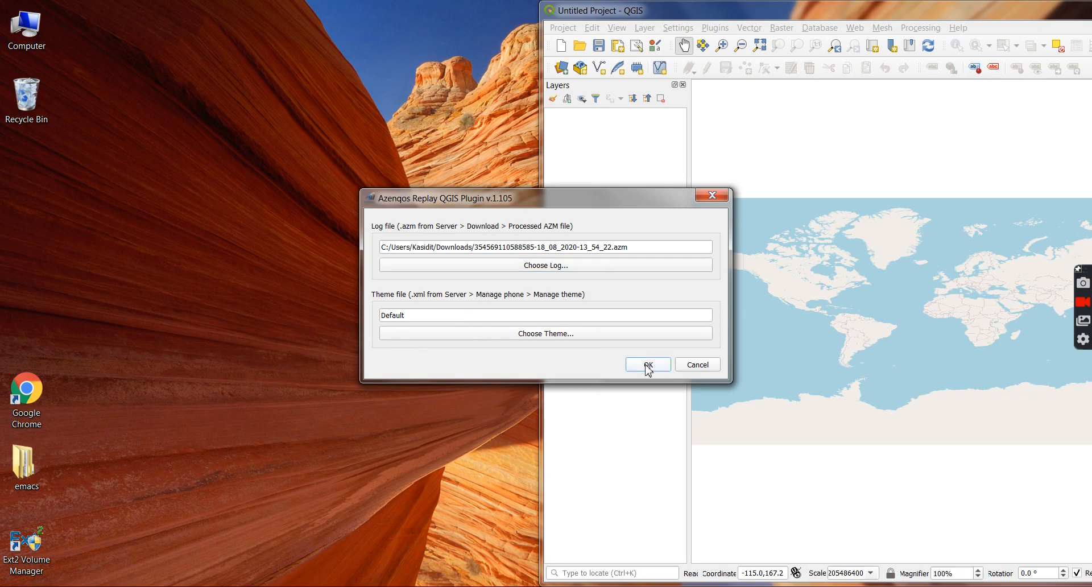
Begin replay and select lte_inst_rsrp_1 and nr_servingbeam_ss_rsrp_1 in the layer picker
{"action": "left_click", "coordinate": [647, 365]}
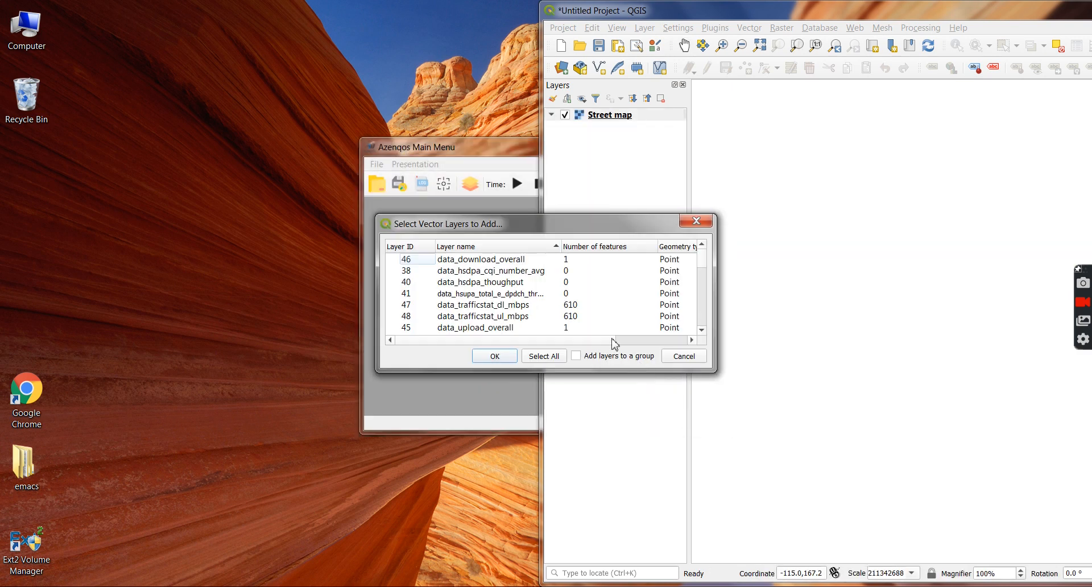
{"action": "scroll", "scroll_direction": "down", "scroll_amount": 3}
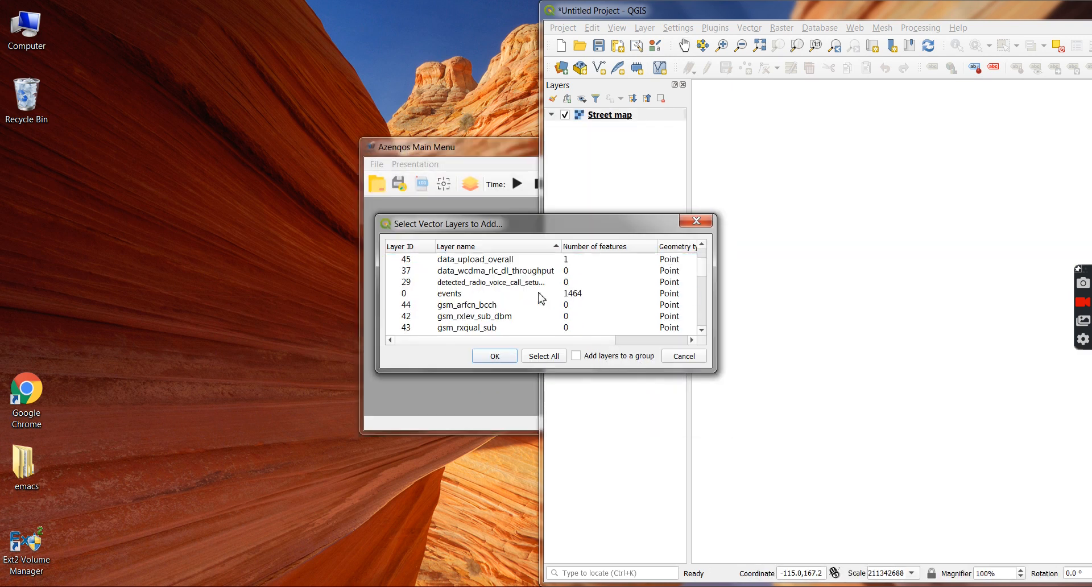
{"action": "scroll", "scroll_direction": "down", "scroll_amount": 3}
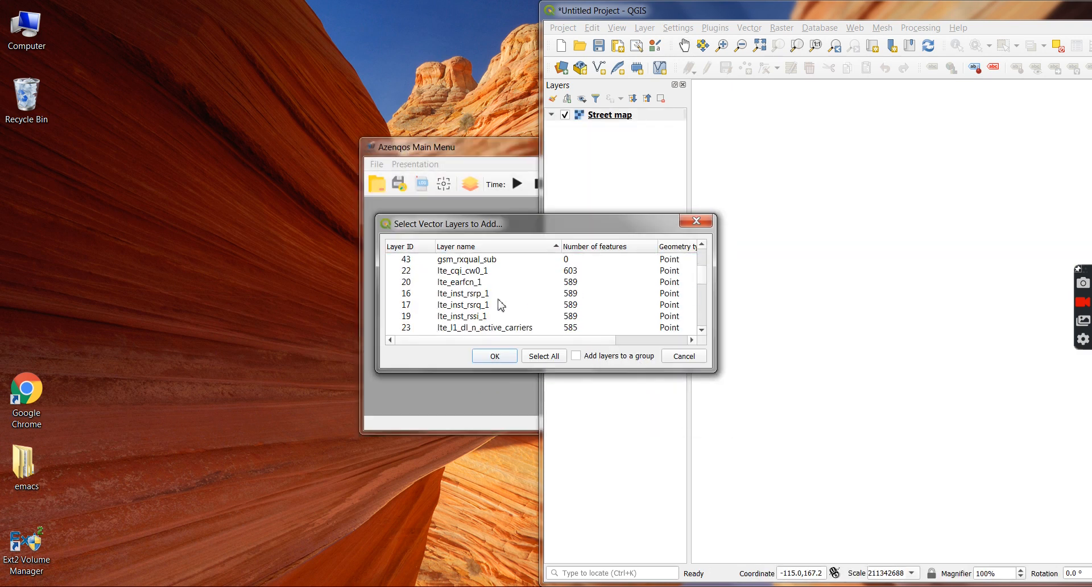
{"action": "left_click", "coordinate": [463, 293]}
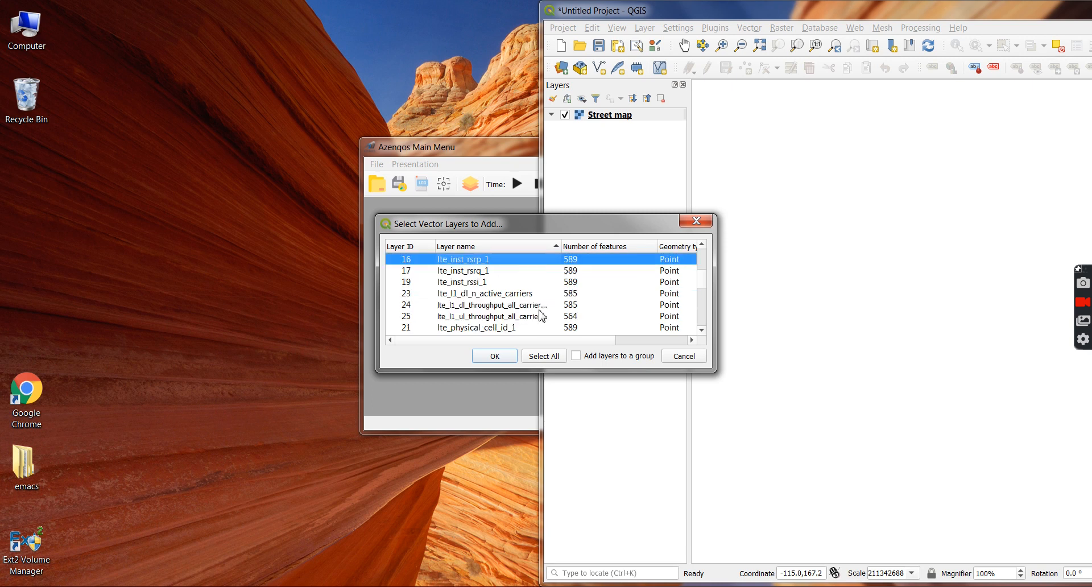
{"action": "scroll", "scroll_direction": "down", "scroll_amount": 3}
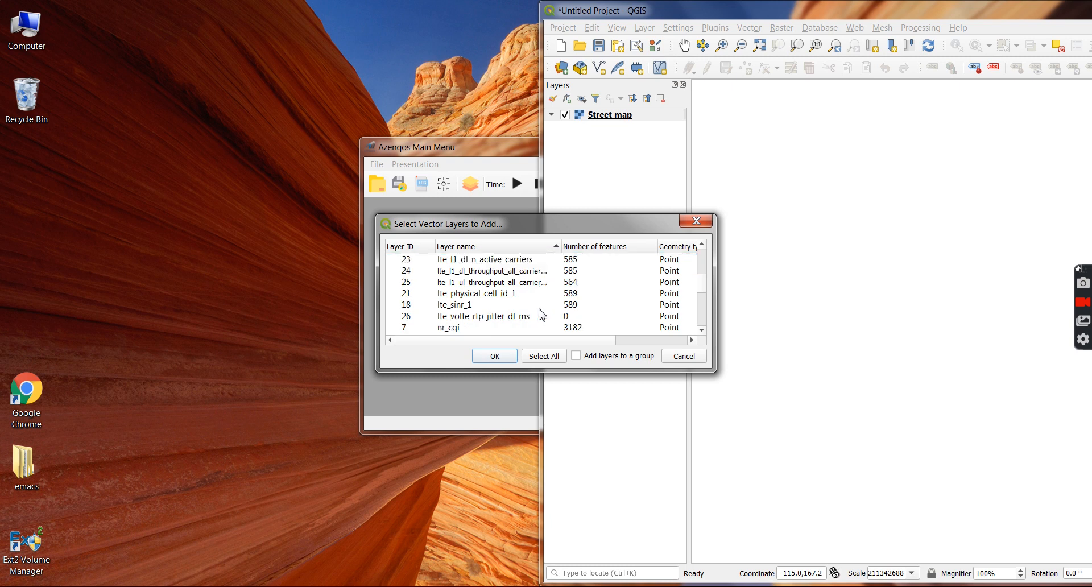
{"action": "scroll", "scroll_direction": "down", "scroll_amount": 3}
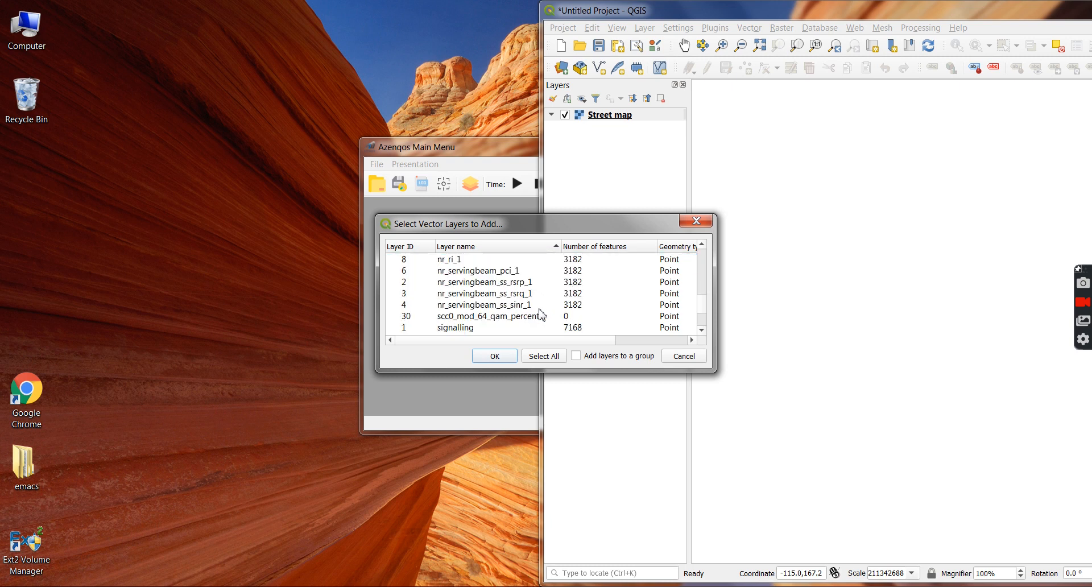
{"action": "left_click", "coordinate": [483, 282]}
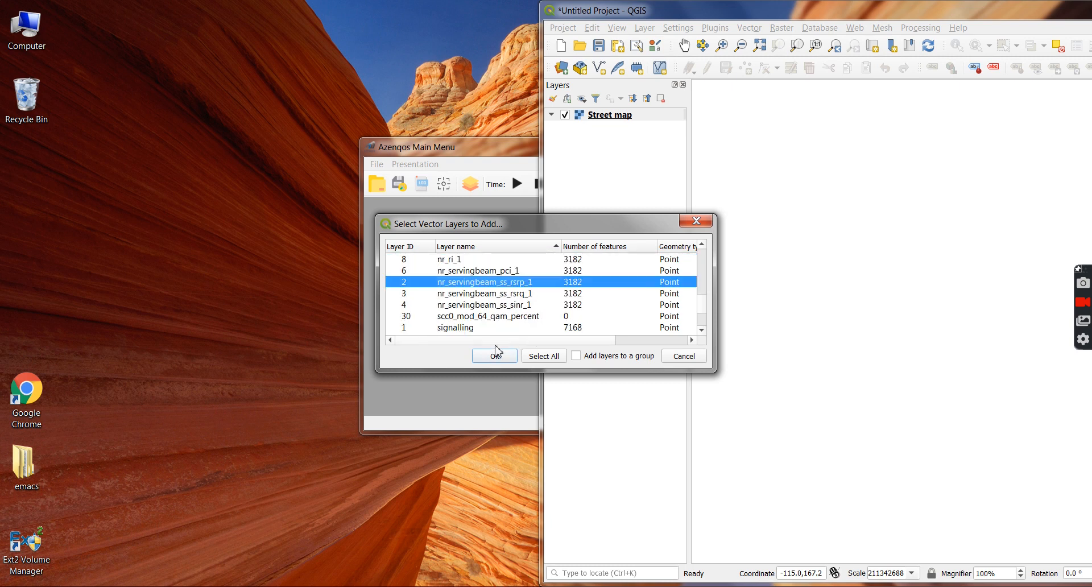
Add both RSRP layers, leaving only nr_servingbeam_ss_rsrp_1 points visible
{"action": "left_click", "coordinate": [493, 357]}
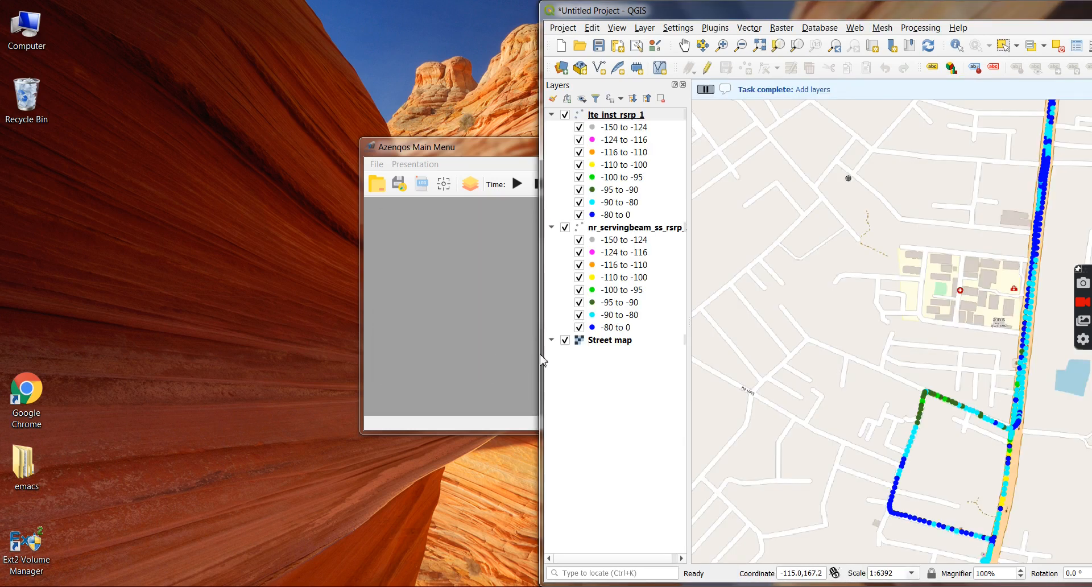
{"action": "mouse_move", "coordinate": [564, 124]}
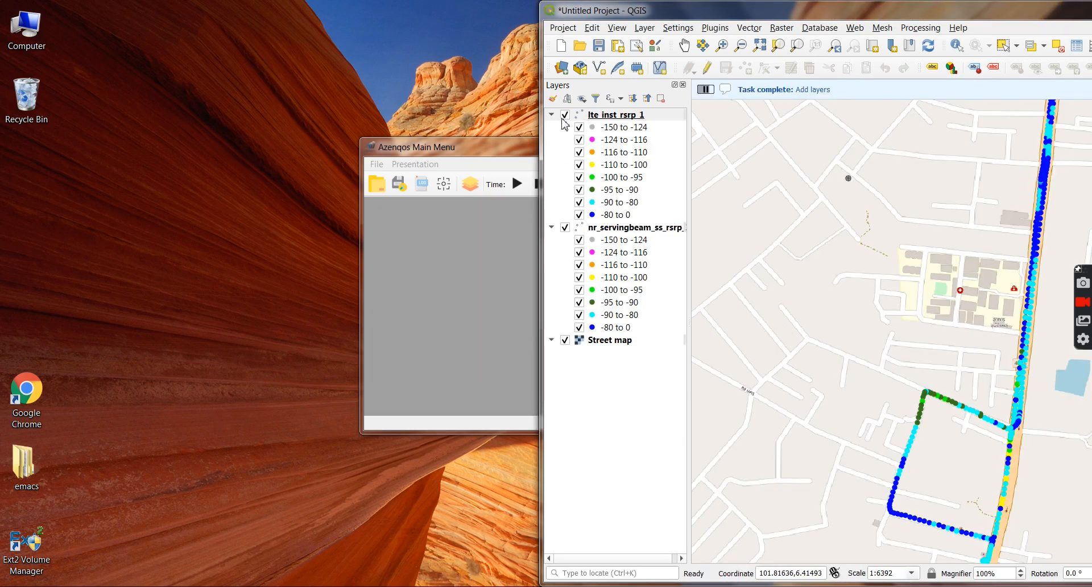
{"action": "mouse_move", "coordinate": [616, 114]}
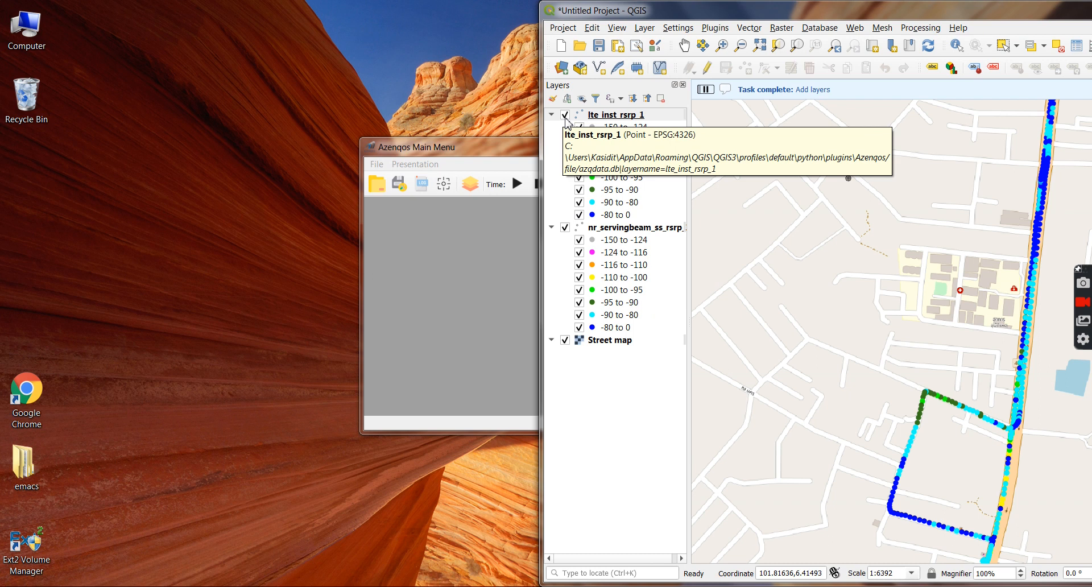
{"action": "left_click", "coordinate": [615, 115]}
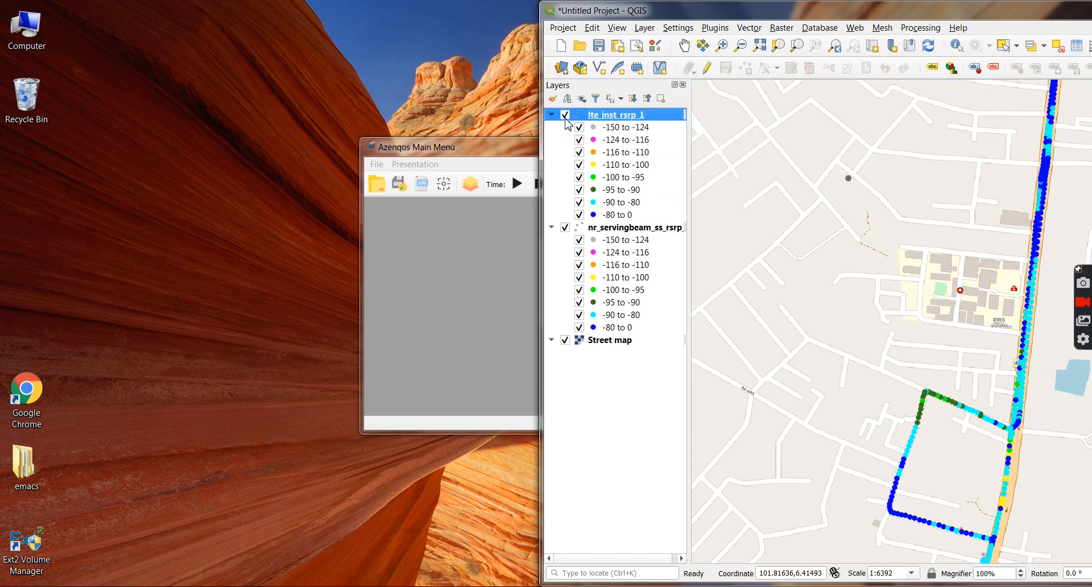
{"action": "left_click", "coordinate": [564, 114]}
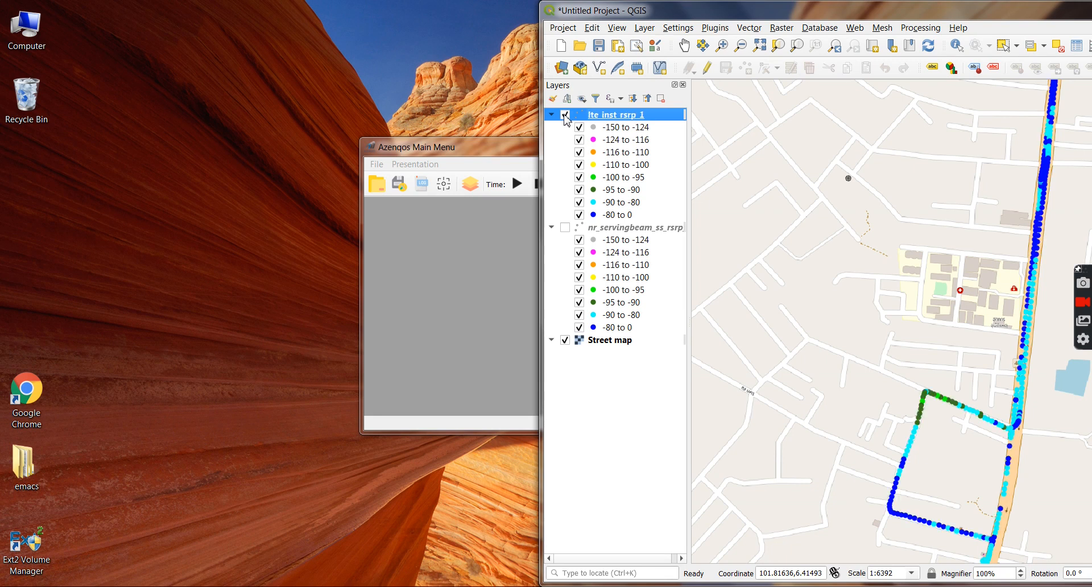
{"action": "left_click", "coordinate": [579, 114]}
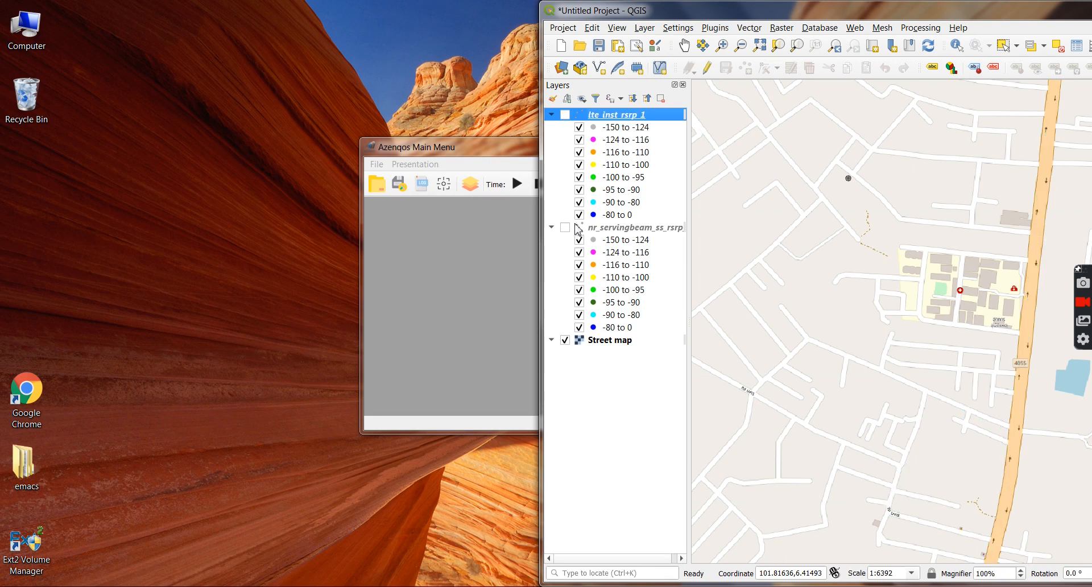
{"action": "mouse_move", "coordinate": [586, 227]}
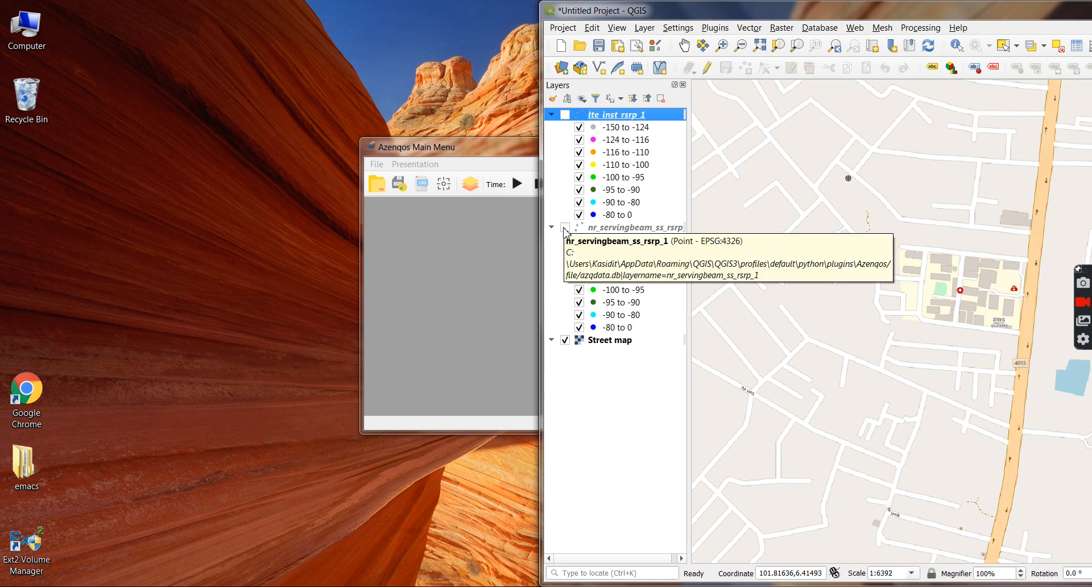
{"action": "left_click", "coordinate": [551, 227]}
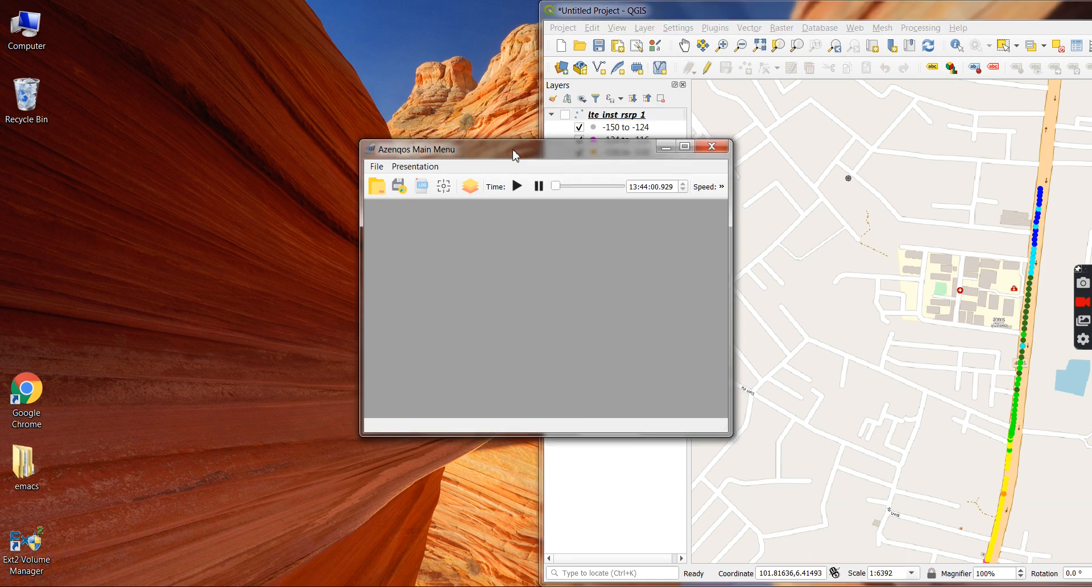
Dock Azenqos on the left half and open an enlarged 5G NR Radio Parameters table
{"action": "left_click_drag", "start_coordinate": [514, 148], "coordinate": [476, 126]}
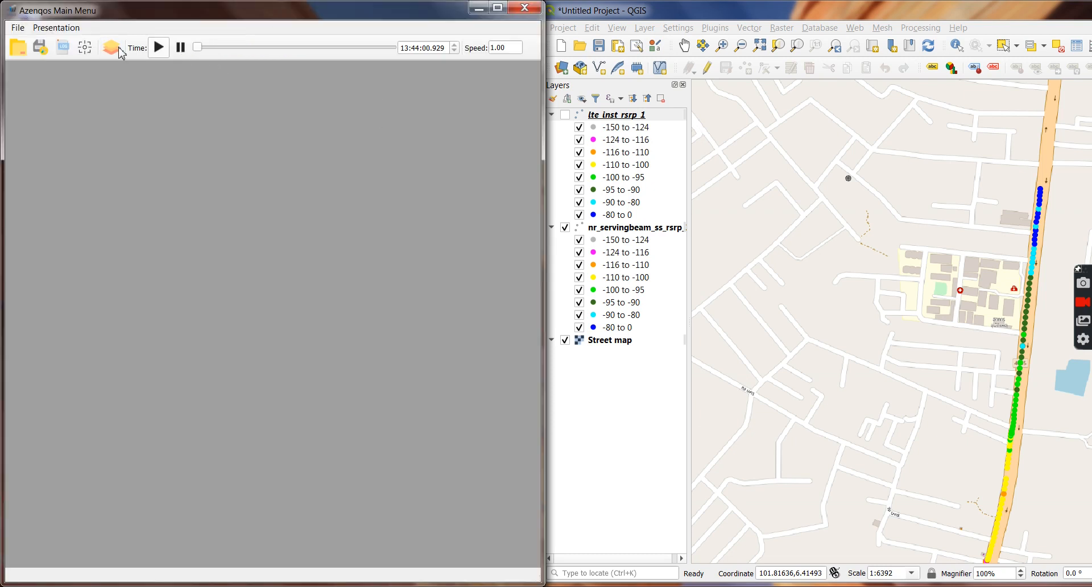
{"action": "left_click", "coordinate": [56, 28]}
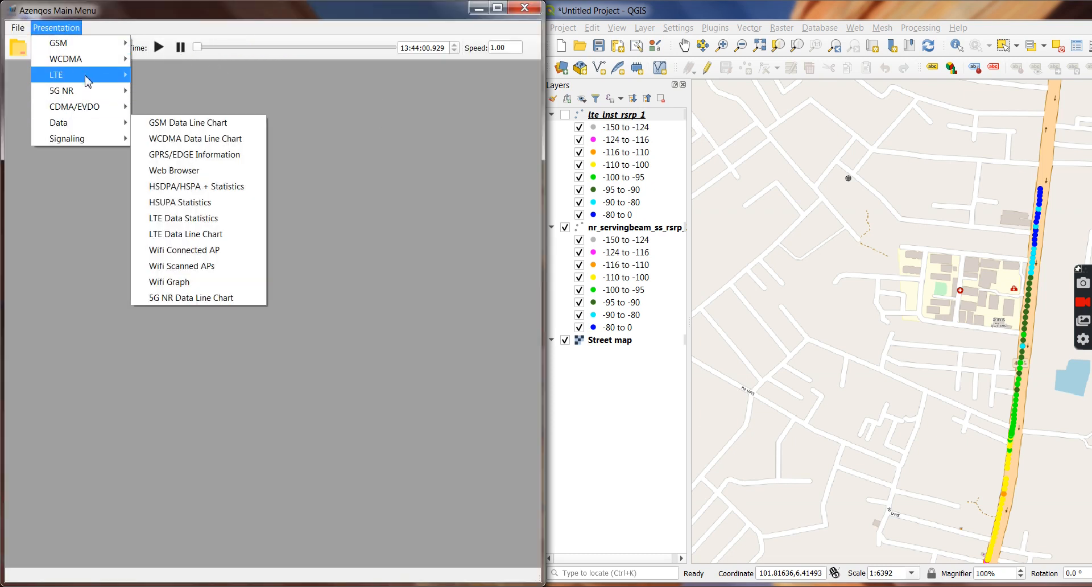
{"action": "mouse_move", "coordinate": [62, 90]}
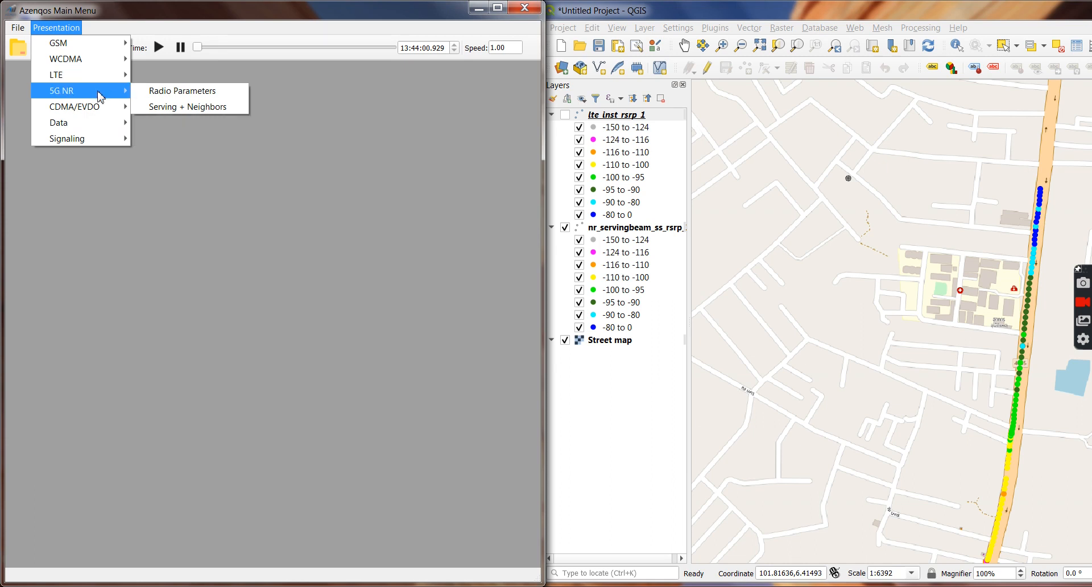
{"action": "left_click", "coordinate": [183, 91]}
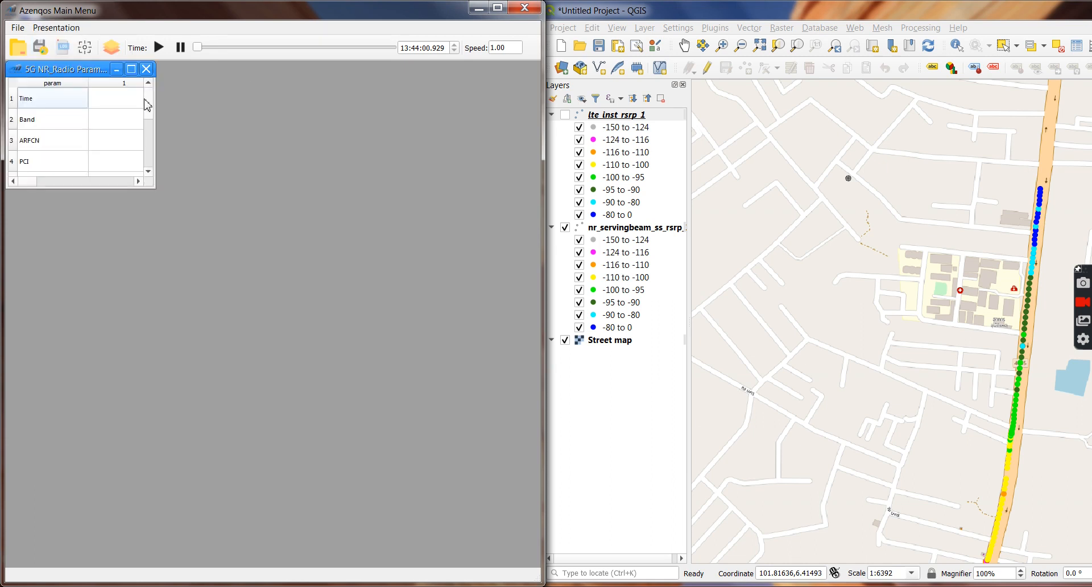
{"action": "left_click_drag", "start_coordinate": [155, 189], "coordinate": [188, 277]}
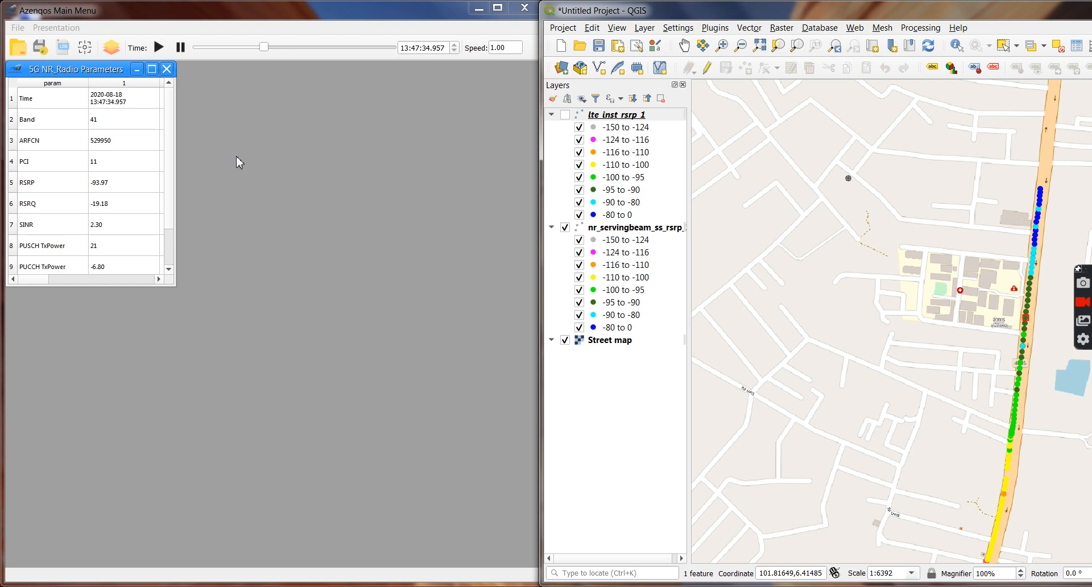
Open the Signaling Layer 3 Messages window beside the 5G NR parameters
{"action": "left_click", "coordinate": [56, 27]}
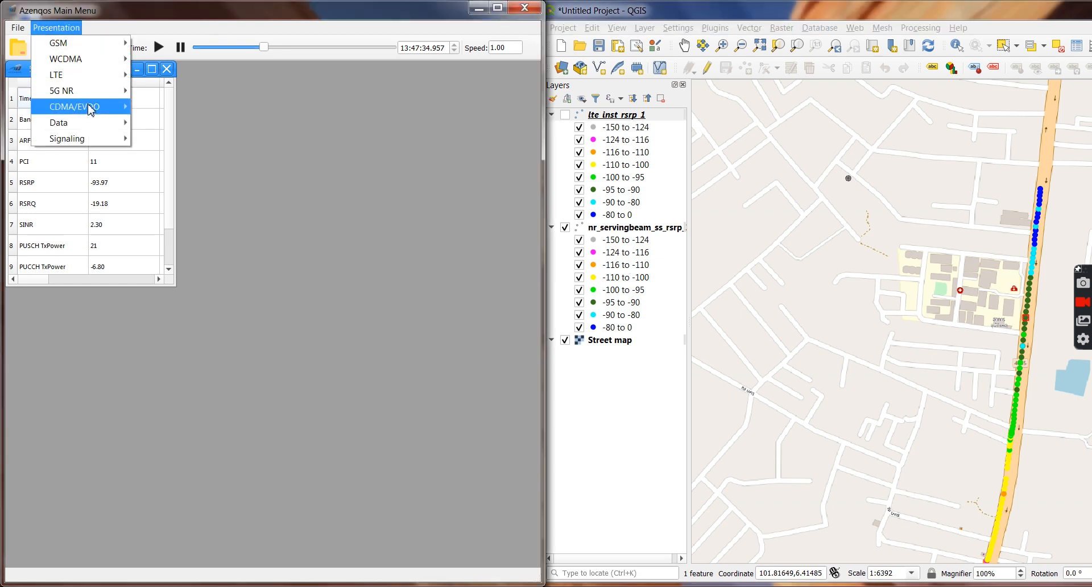
{"action": "left_click", "coordinate": [62, 90]}
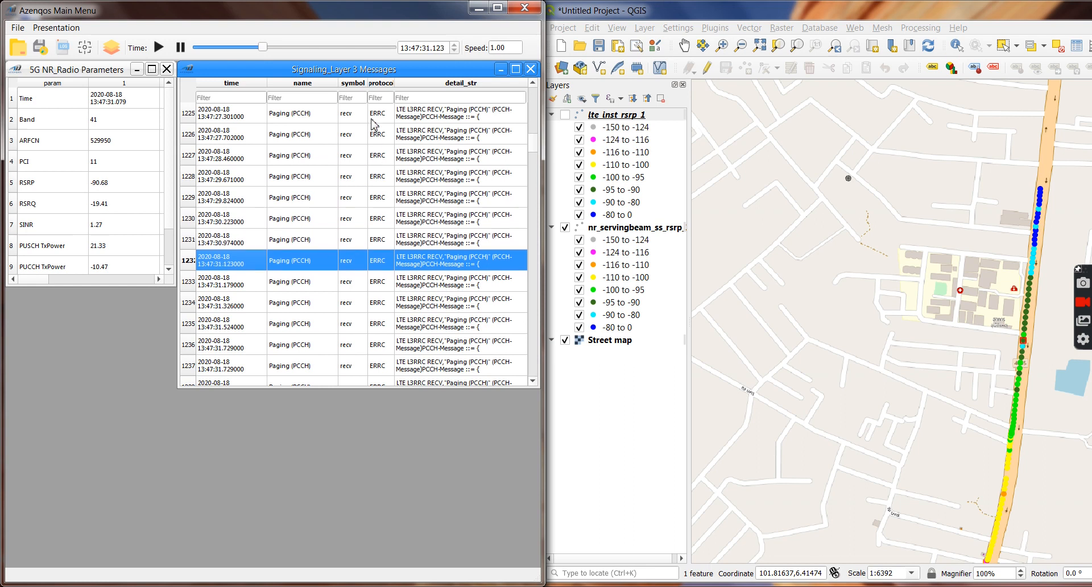
{"action": "mouse_move", "coordinate": [369, 174]}
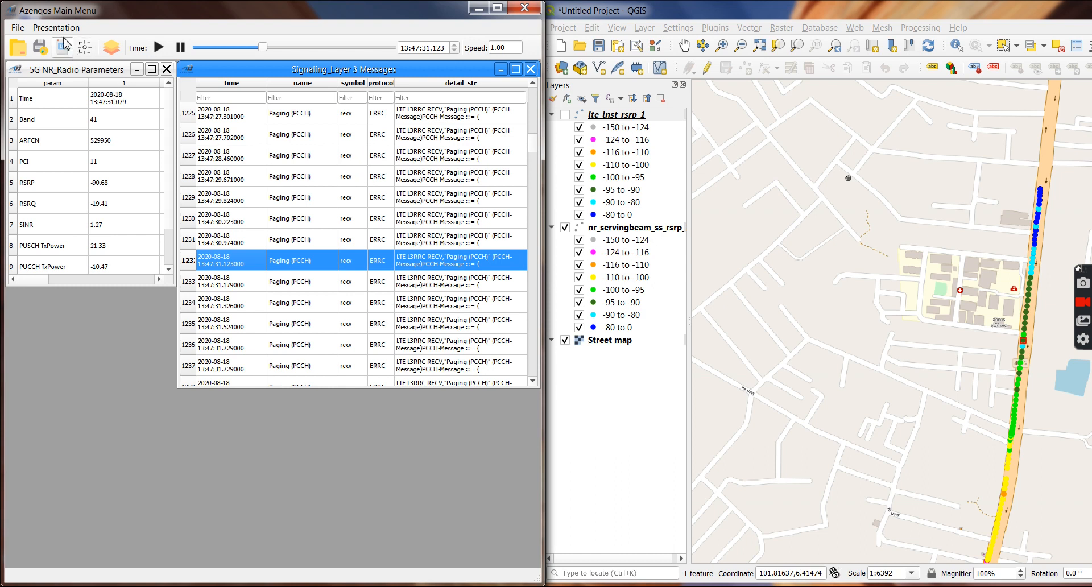
Open the LTE Radio Parameters and LTE RRC/SIB States windows
{"action": "left_click", "coordinate": [56, 27]}
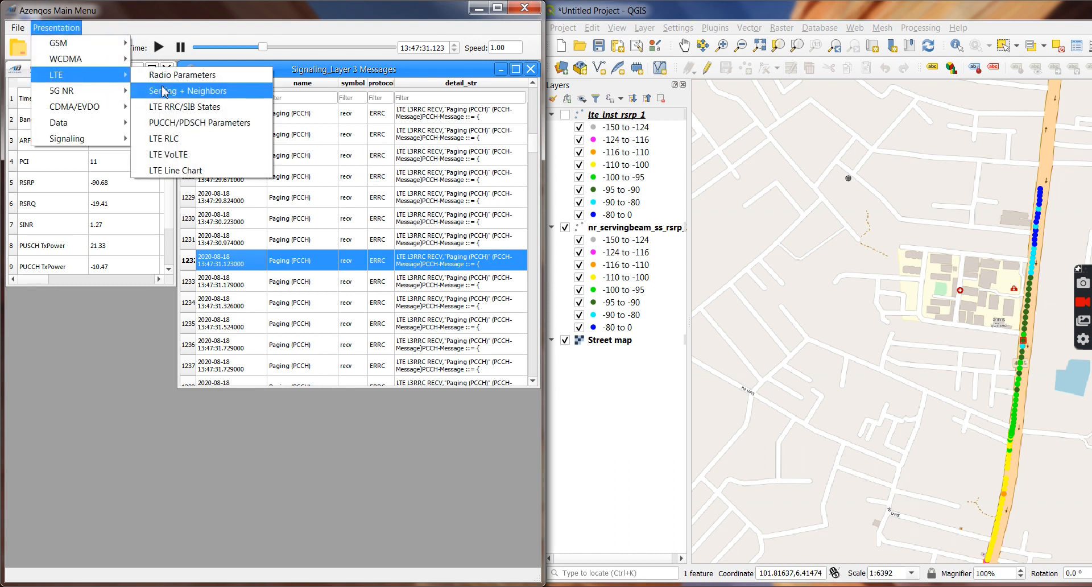
{"action": "left_click", "coordinate": [181, 74]}
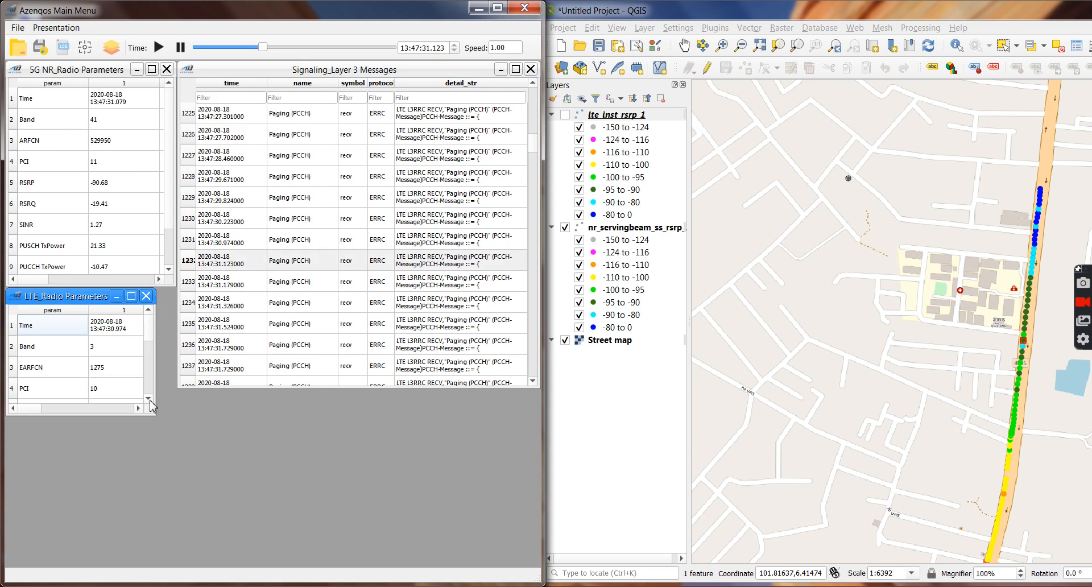
{"action": "mouse_move", "coordinate": [164, 410]}
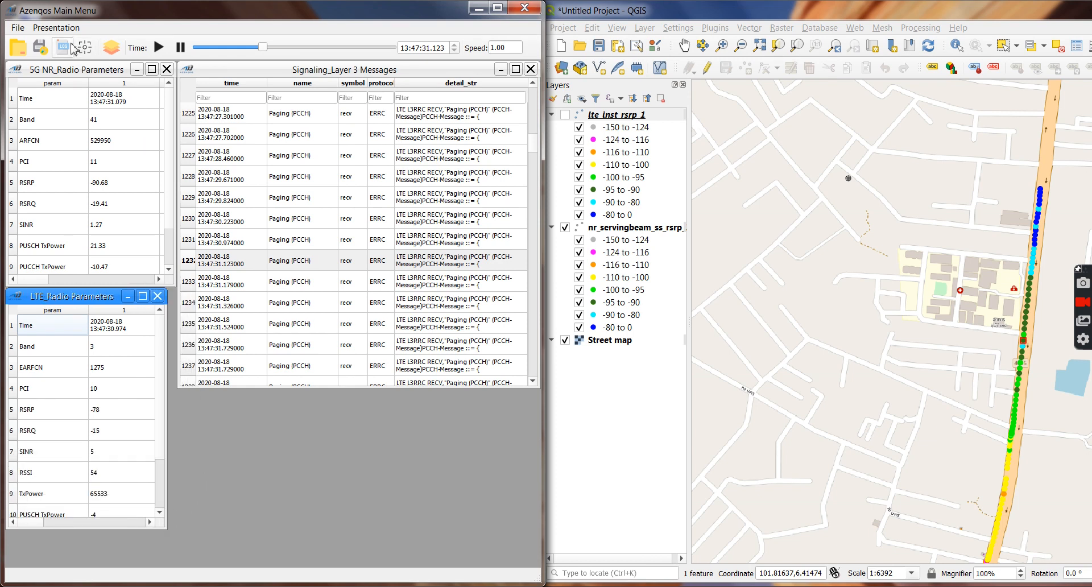
{"action": "left_click", "coordinate": [56, 28]}
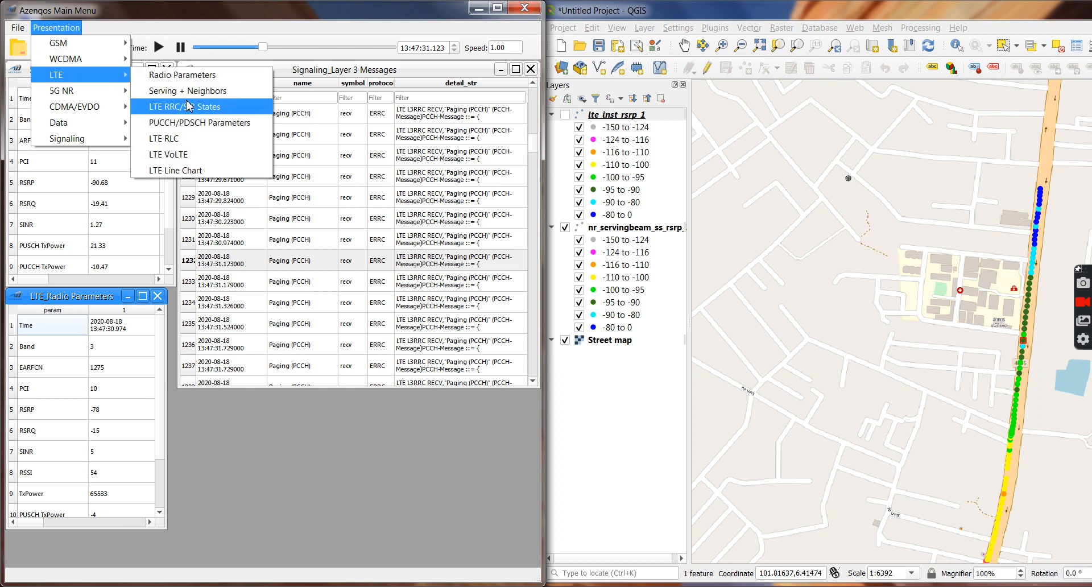
{"action": "left_click", "coordinate": [186, 107]}
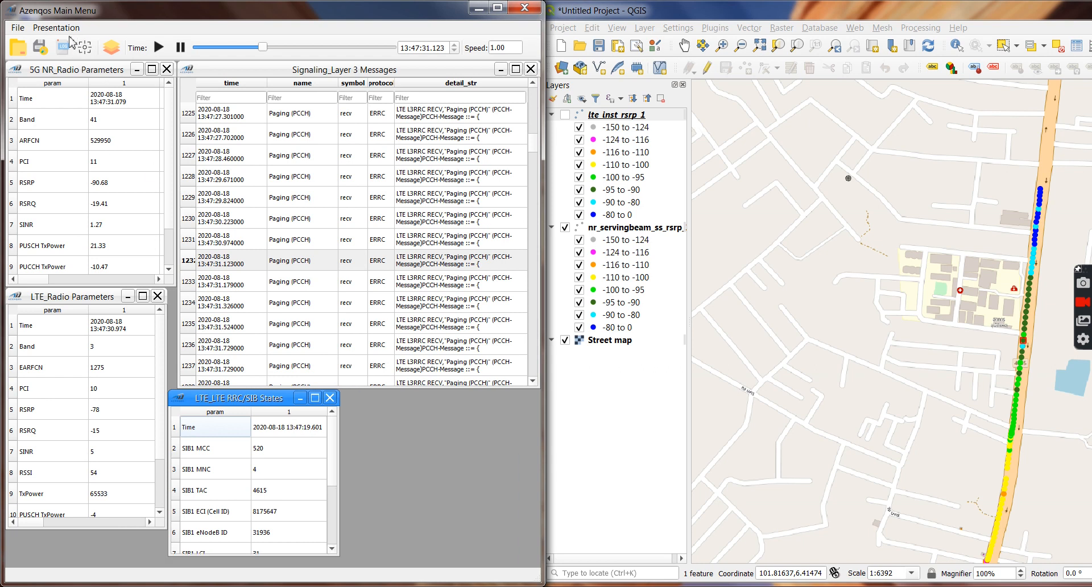
Open the LTE Serving + Neighbors window, then close it
{"action": "left_click", "coordinate": [55, 27]}
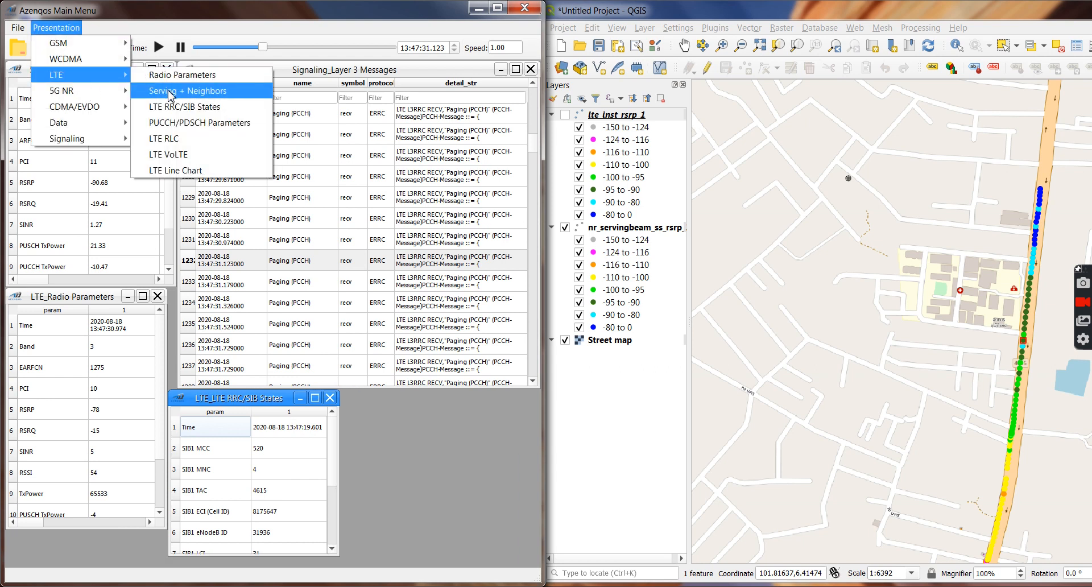
{"action": "left_click", "coordinate": [180, 90]}
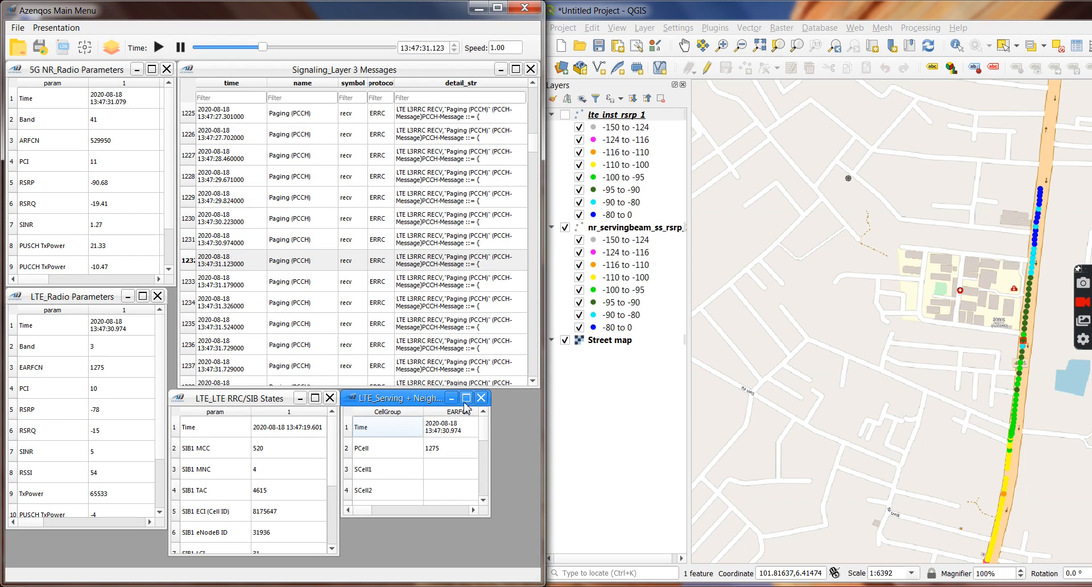
{"action": "left_click", "coordinate": [56, 27]}
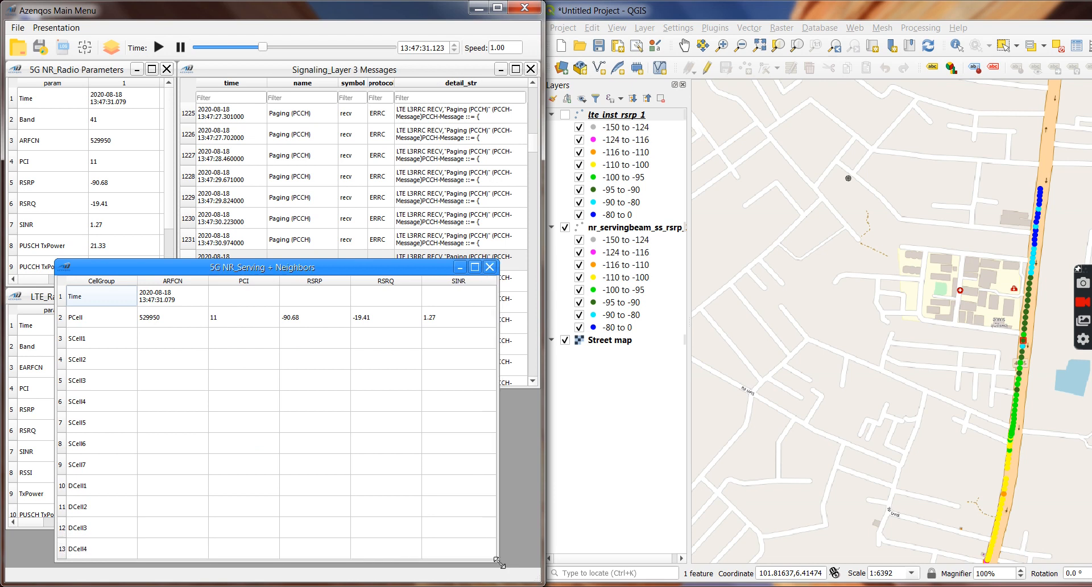
{"action": "left_click", "coordinate": [84, 485]}
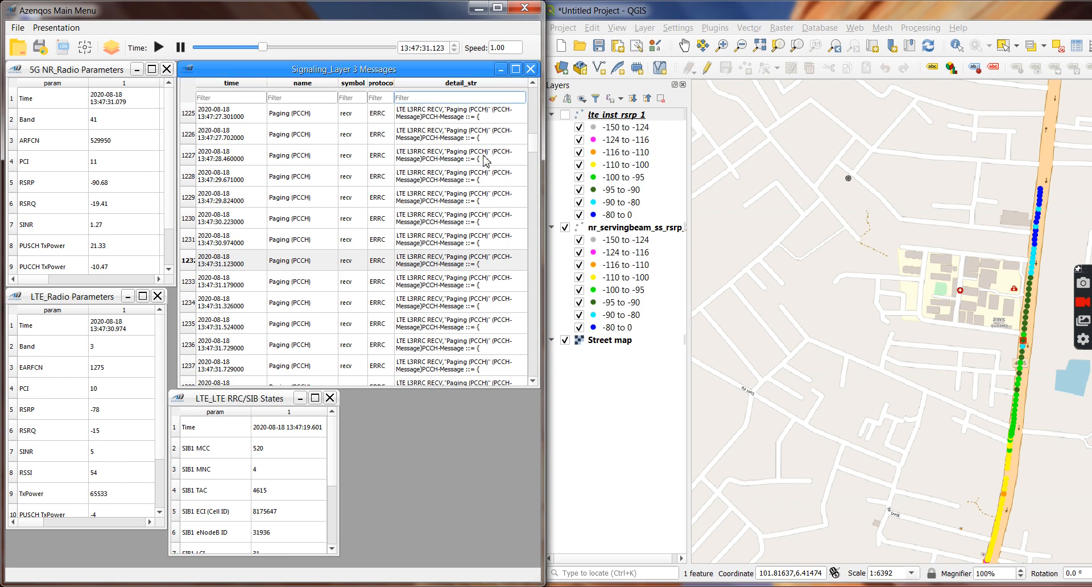
{"action": "mouse_move", "coordinate": [483, 245]}
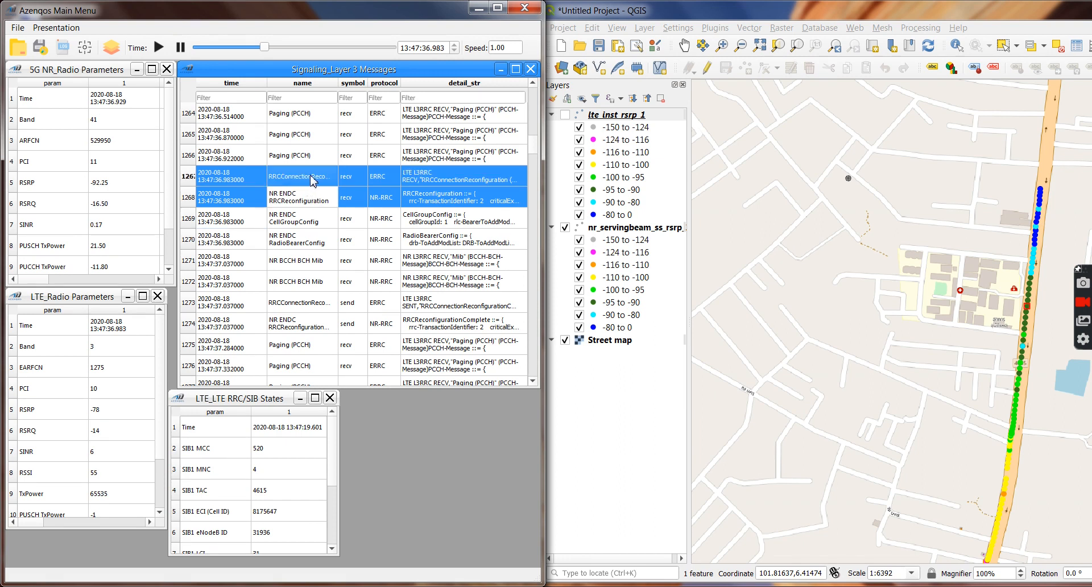
Select the RRCConnectionReconfiguration row at 13:47:36.983 in Layer 3 Messages
{"action": "left_click", "coordinate": [300, 197]}
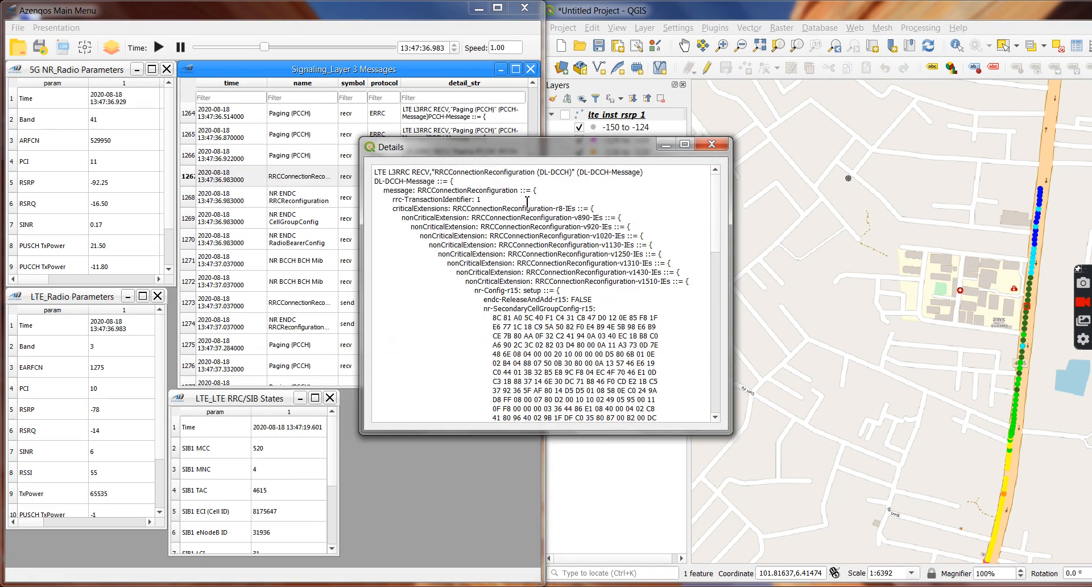
Highlight nr-SecondaryCellGroupConfig, close Details, then reopen and close the message details
{"action": "double_click", "coordinate": [484, 172]}
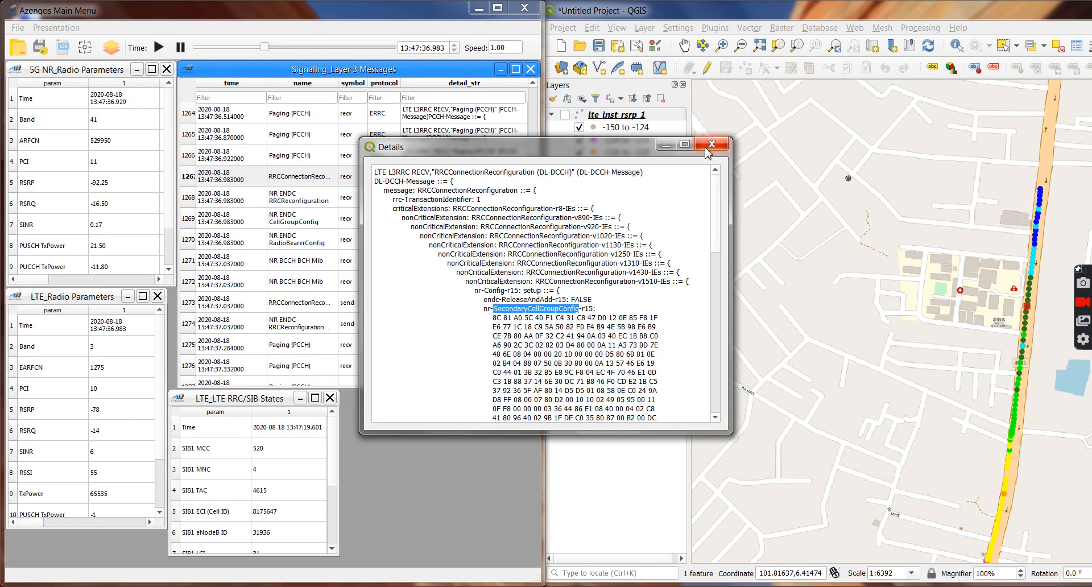
{"action": "left_click", "coordinate": [711, 144]}
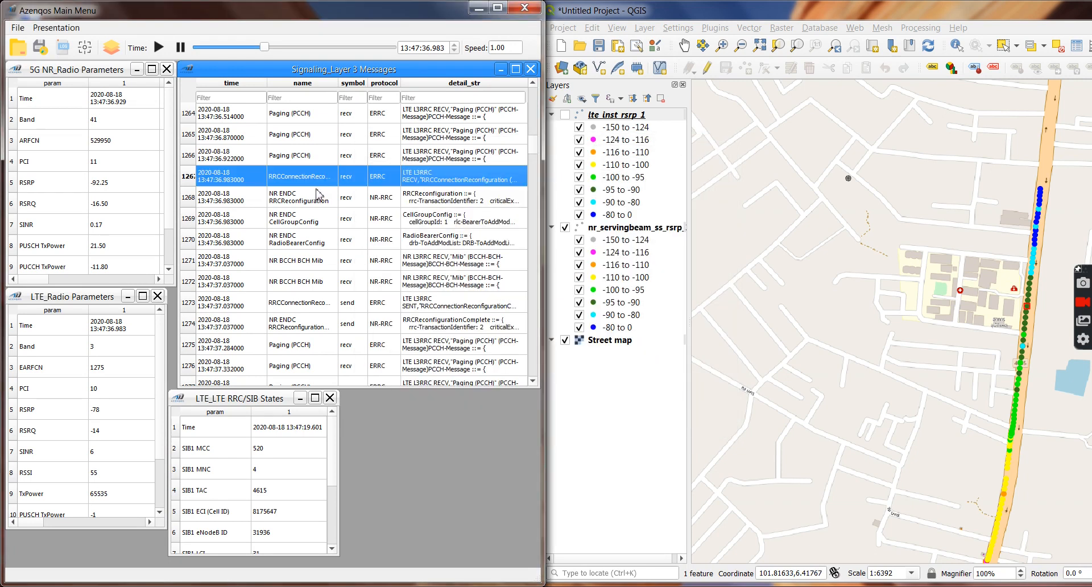
{"action": "double_click", "coordinate": [301, 175]}
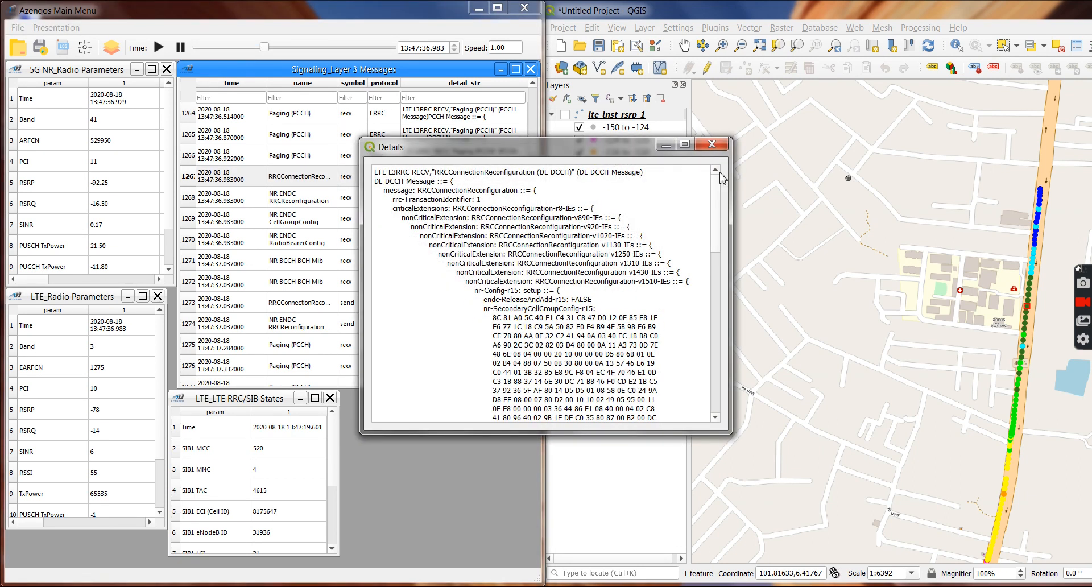
{"action": "left_click", "coordinate": [711, 144]}
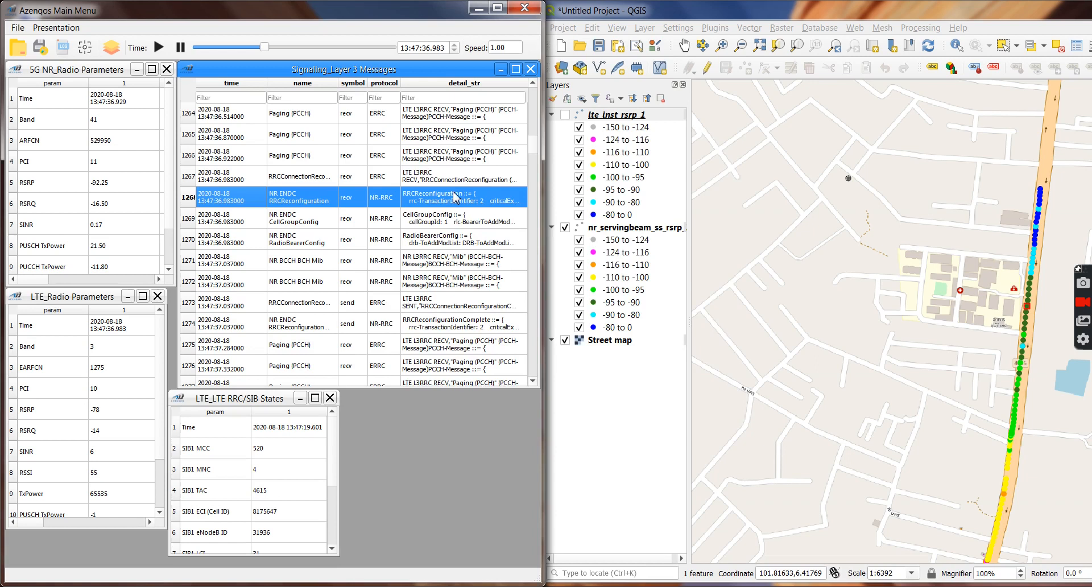
{"action": "double_click", "coordinate": [452, 197]}
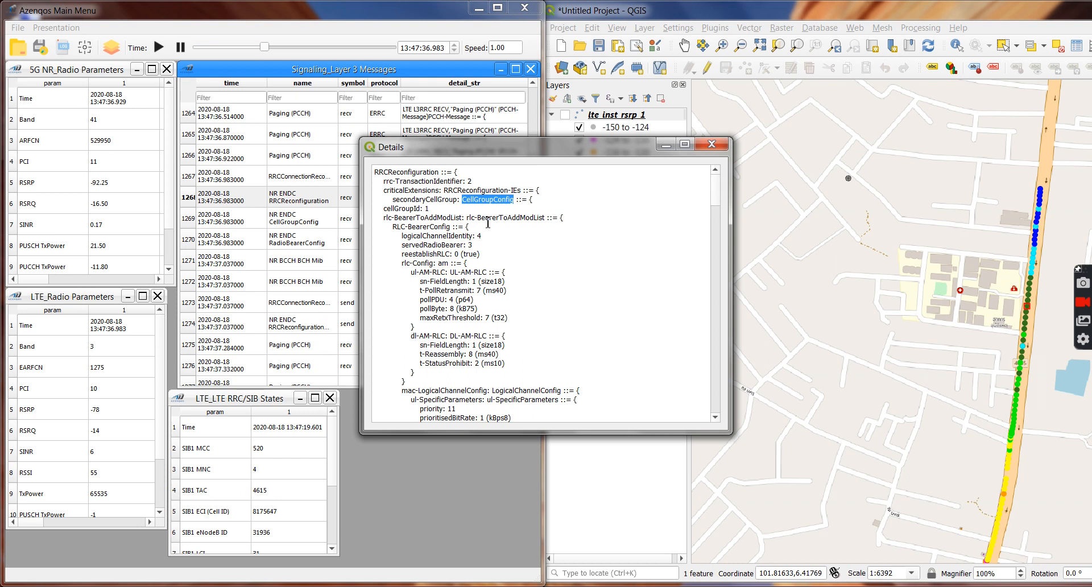
{"action": "double_click", "coordinate": [428, 200]}
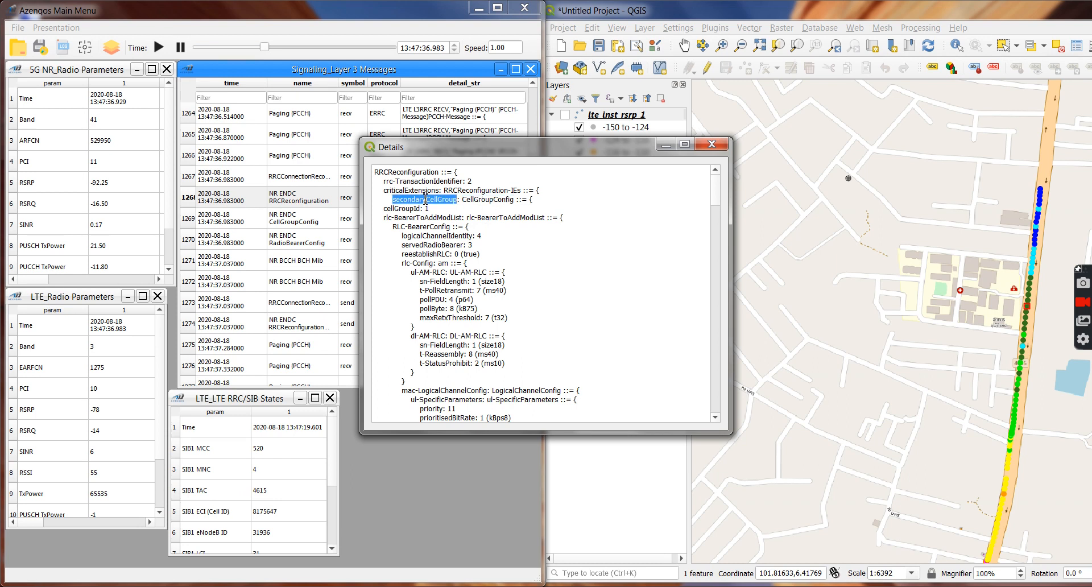
{"action": "double_click", "coordinate": [489, 199]}
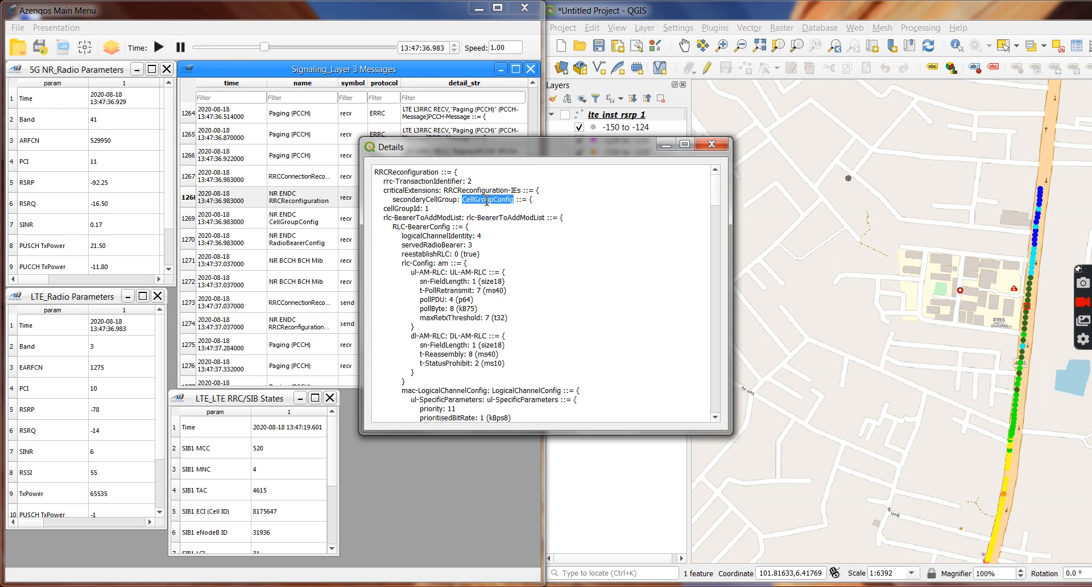
{"action": "scroll", "scroll_direction": "down", "scroll_amount": 3}
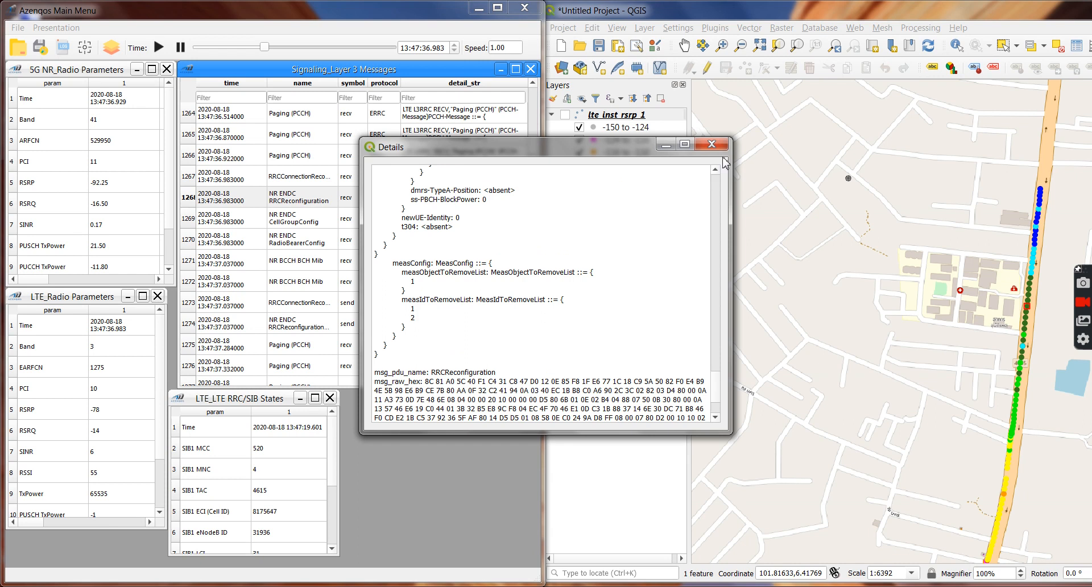
{"action": "left_click", "coordinate": [711, 144]}
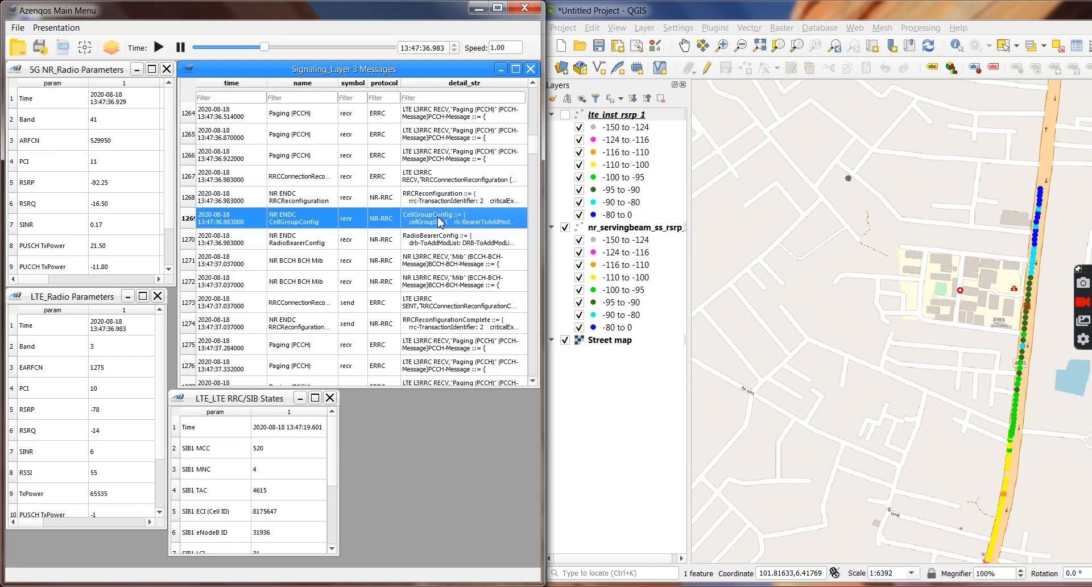
Open the decoded NR RadioBearerConfig message details
{"action": "double_click", "coordinate": [460, 218]}
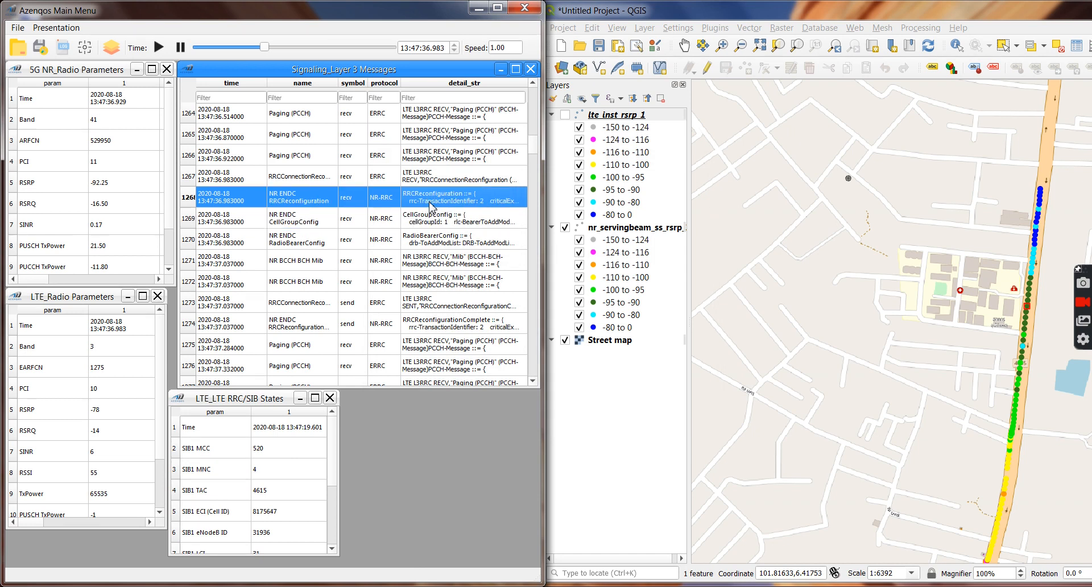
{"action": "left_click", "coordinate": [459, 238]}
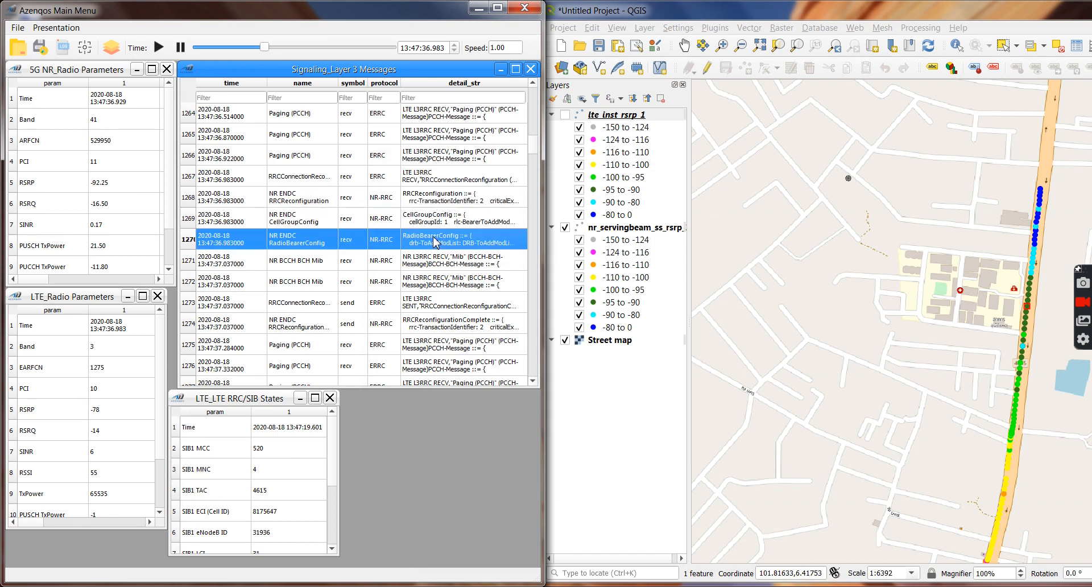
{"action": "double_click", "coordinate": [459, 239]}
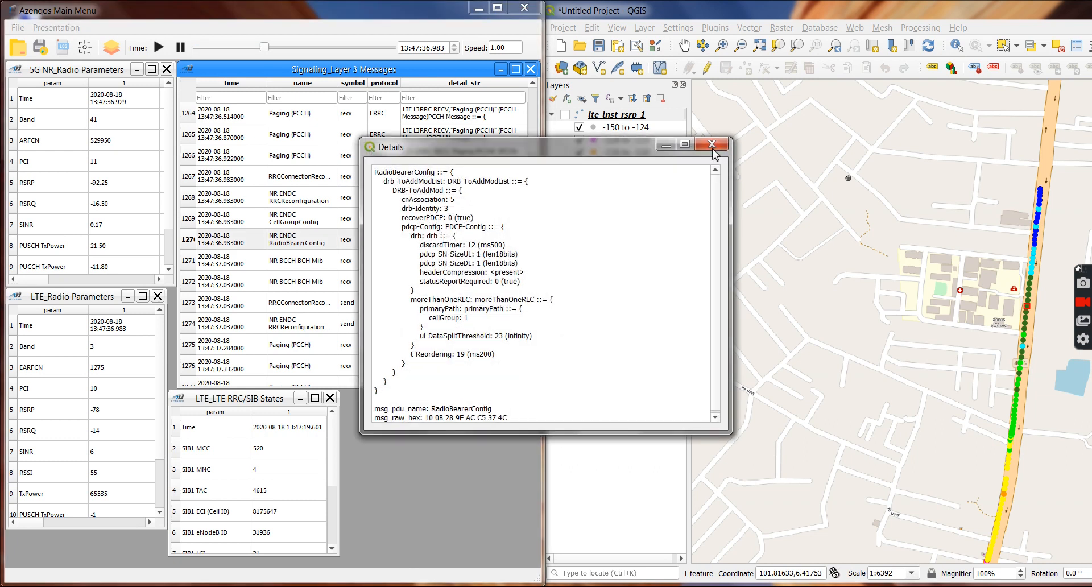
Close Details and filter the message list by typing 're' in detail_str
{"action": "left_click", "coordinate": [711, 144]}
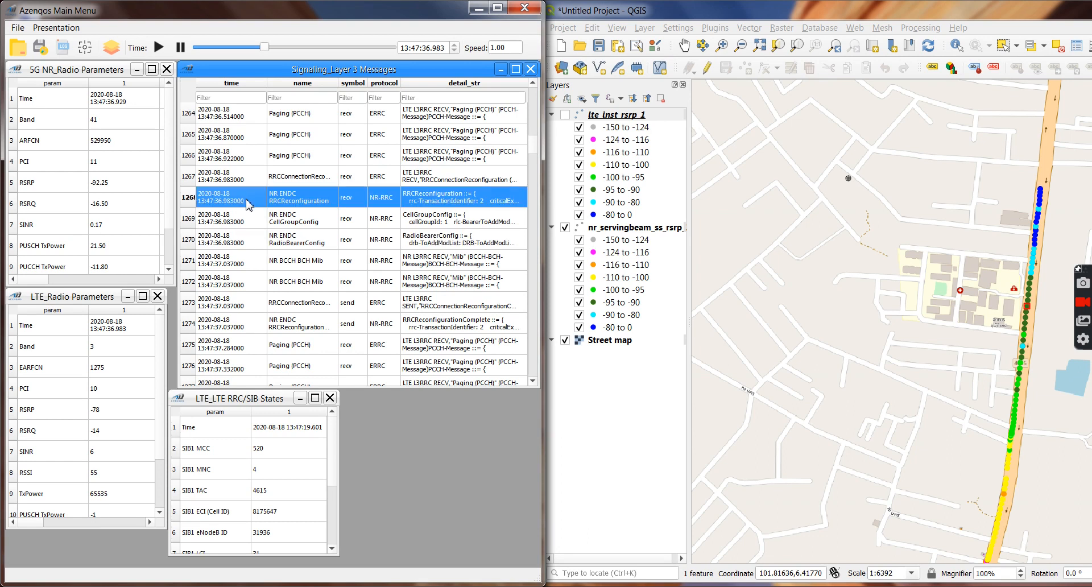
{"action": "left_click", "coordinate": [300, 239]}
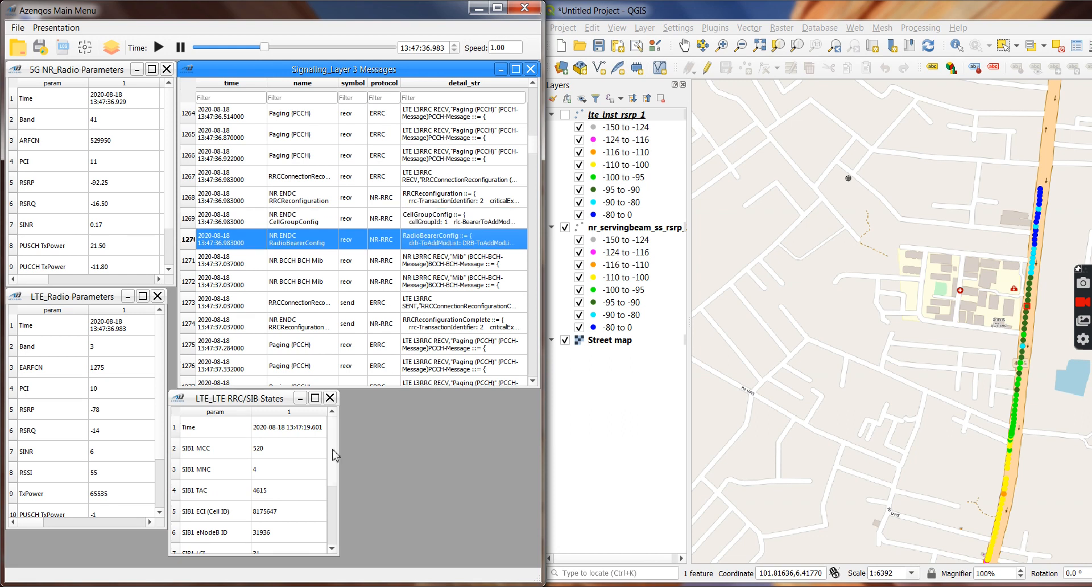
{"action": "mouse_move", "coordinate": [252, 126]}
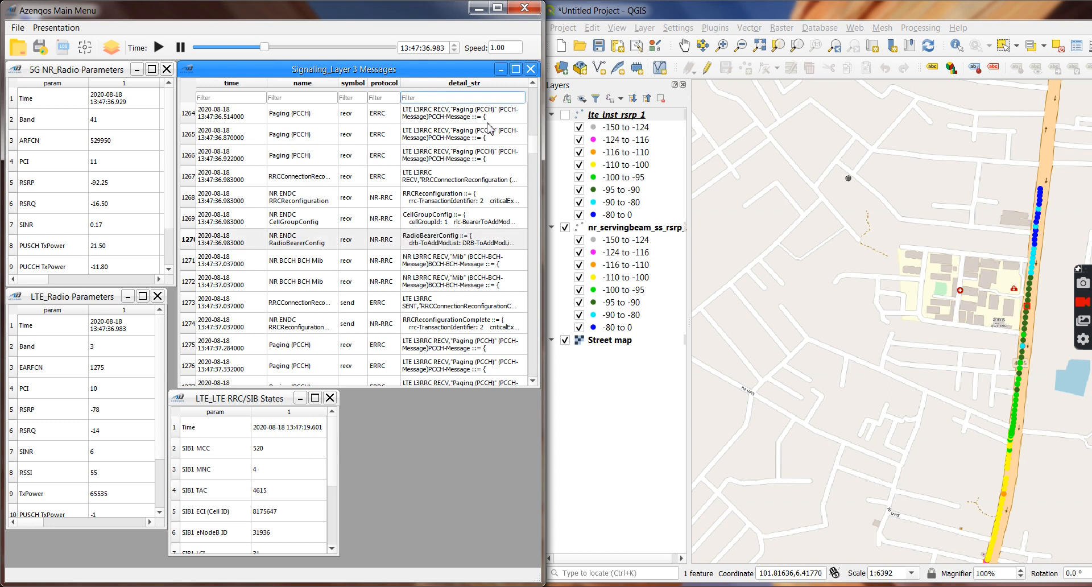
{"action": "type", "text": "re"}
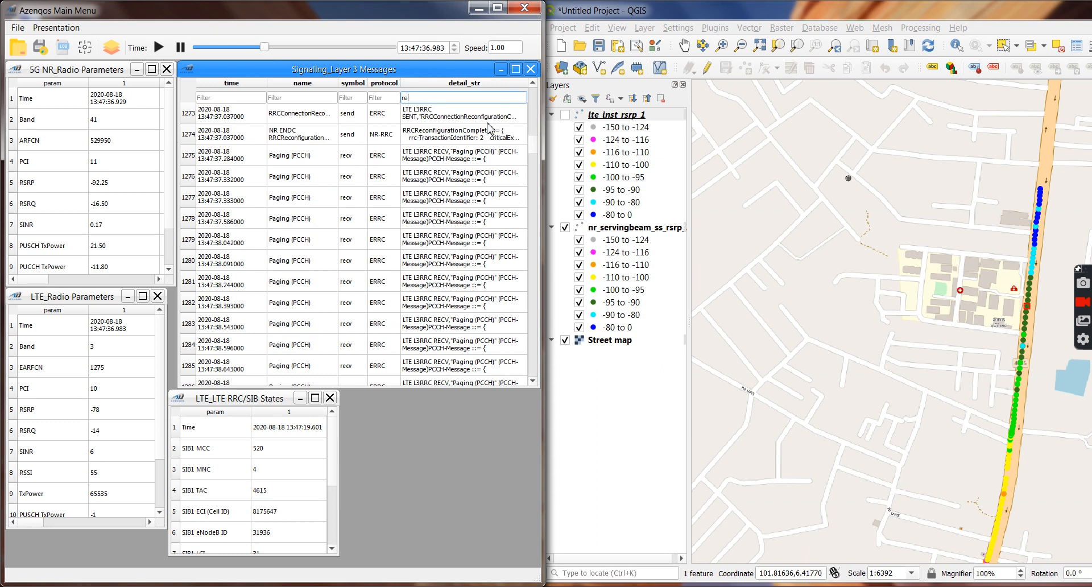